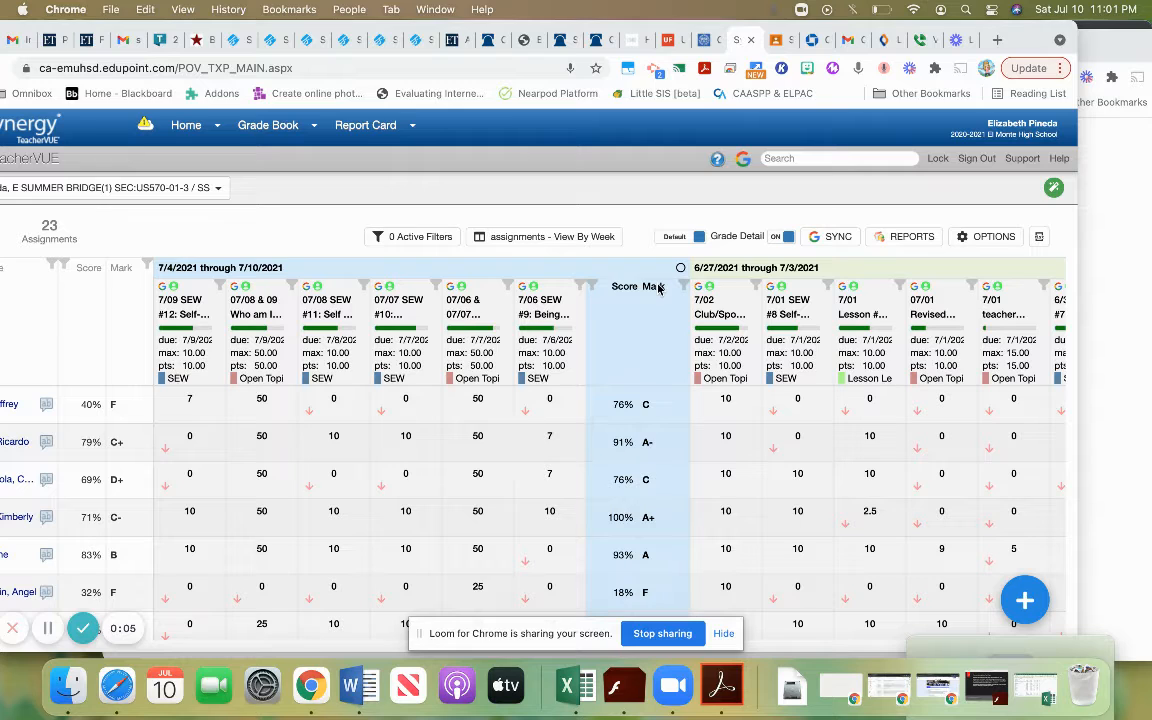
{"action": "mouse_move", "coordinate": [424, 185]}
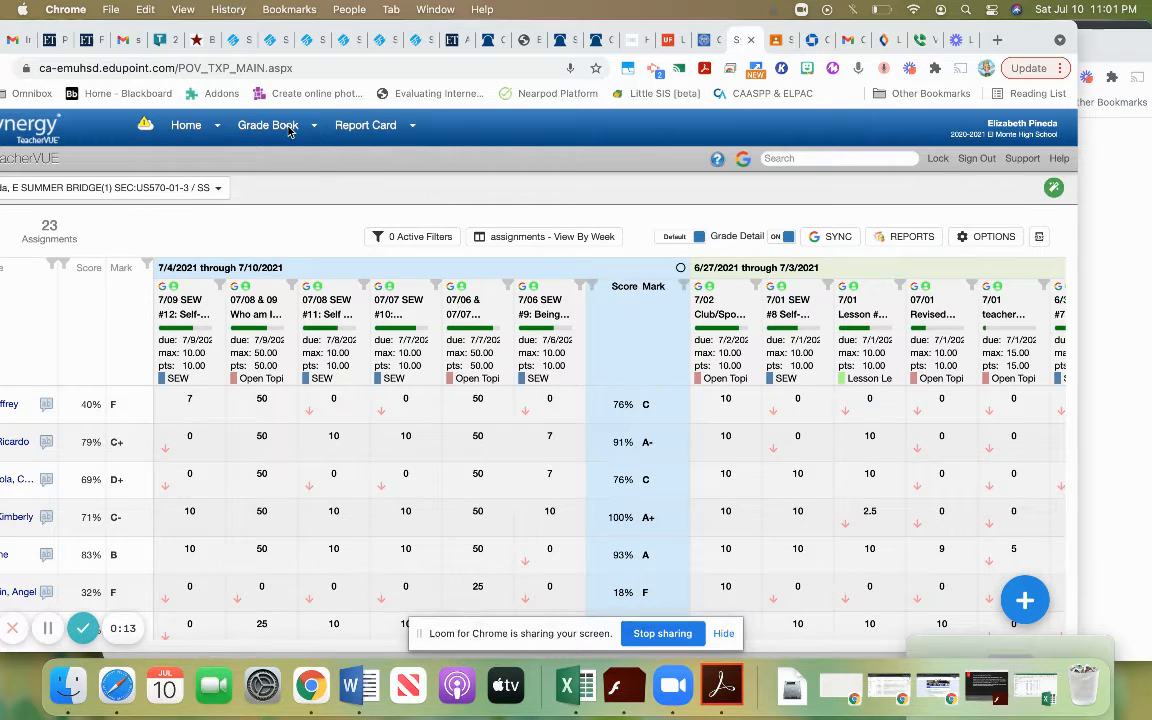
- Reload Grade Book Main and turn Missing Counts ON in the gradebook display options
{"action": "left_click", "coordinate": [268, 125]}
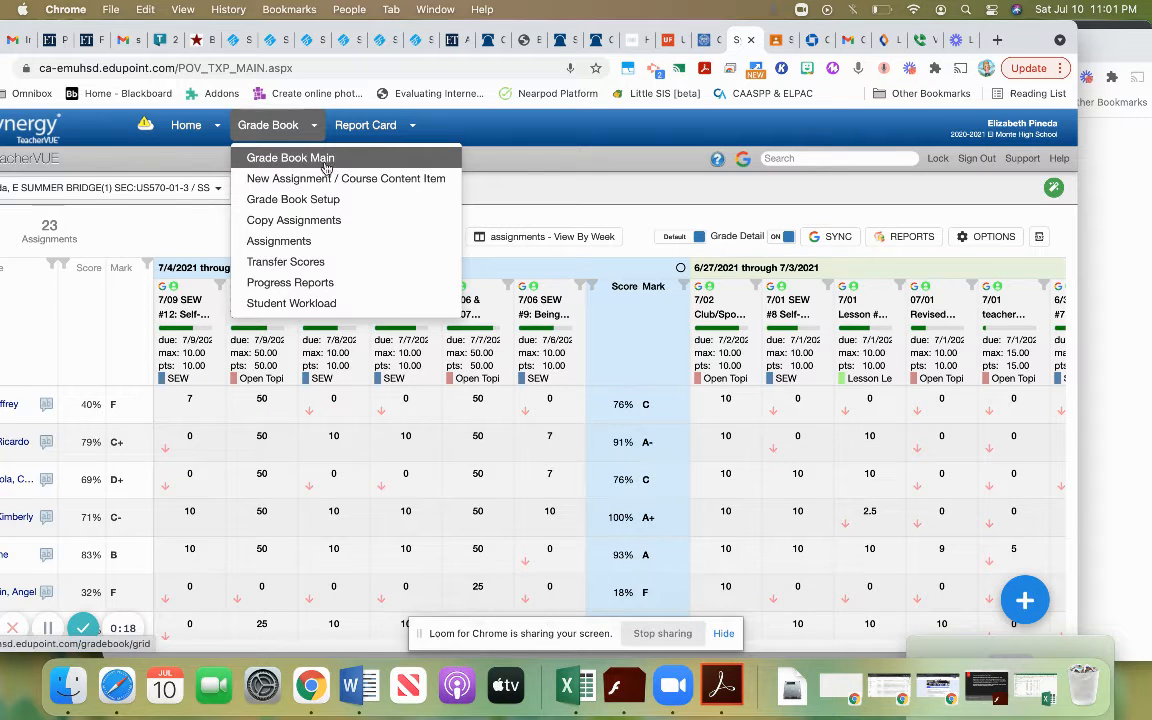
{"action": "left_click", "coordinate": [290, 157]}
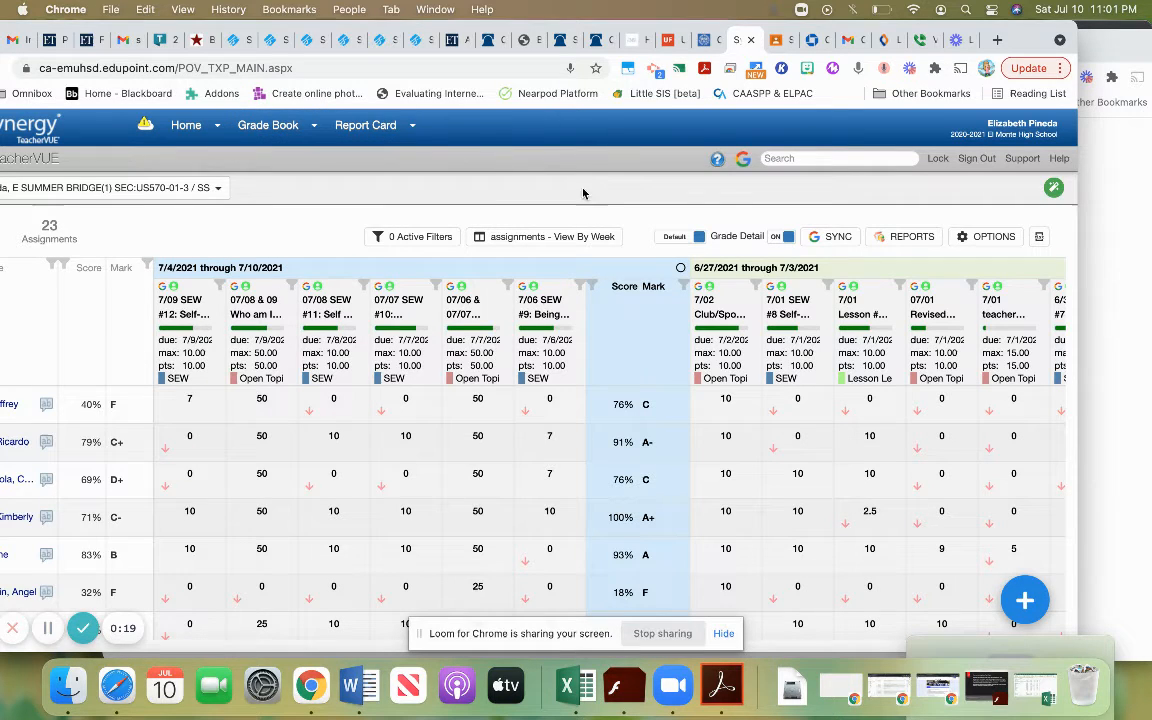
{"action": "mouse_move", "coordinate": [716, 223]}
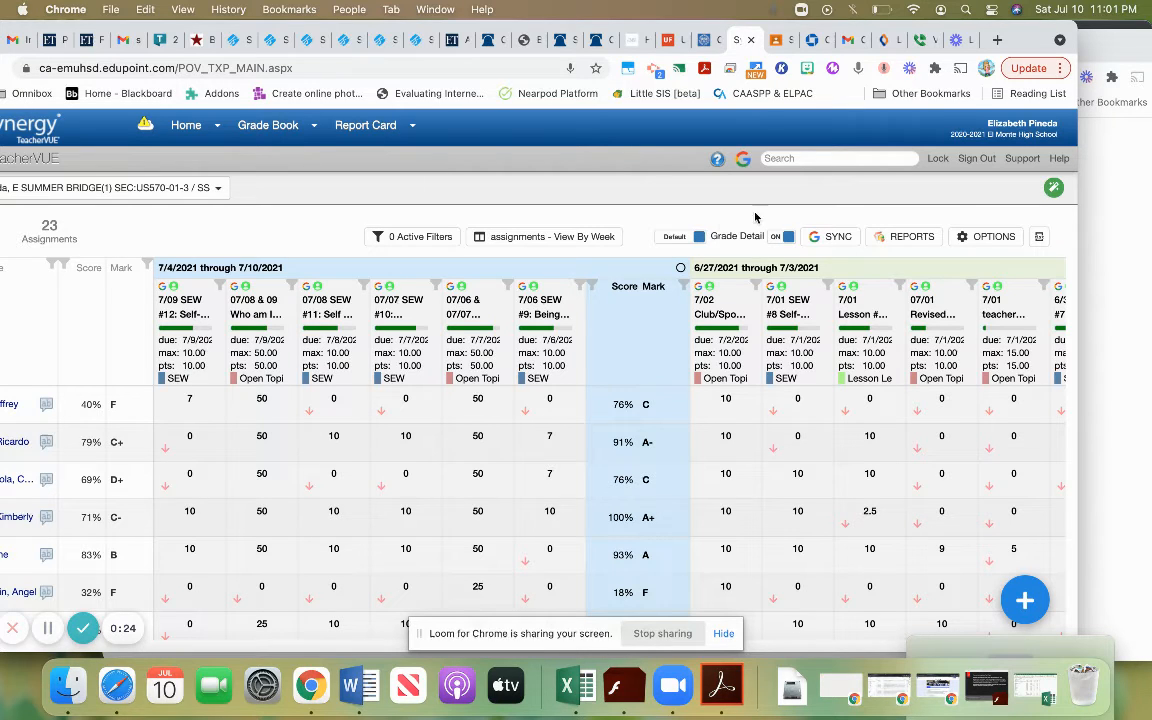
{"action": "mouse_move", "coordinate": [955, 203]}
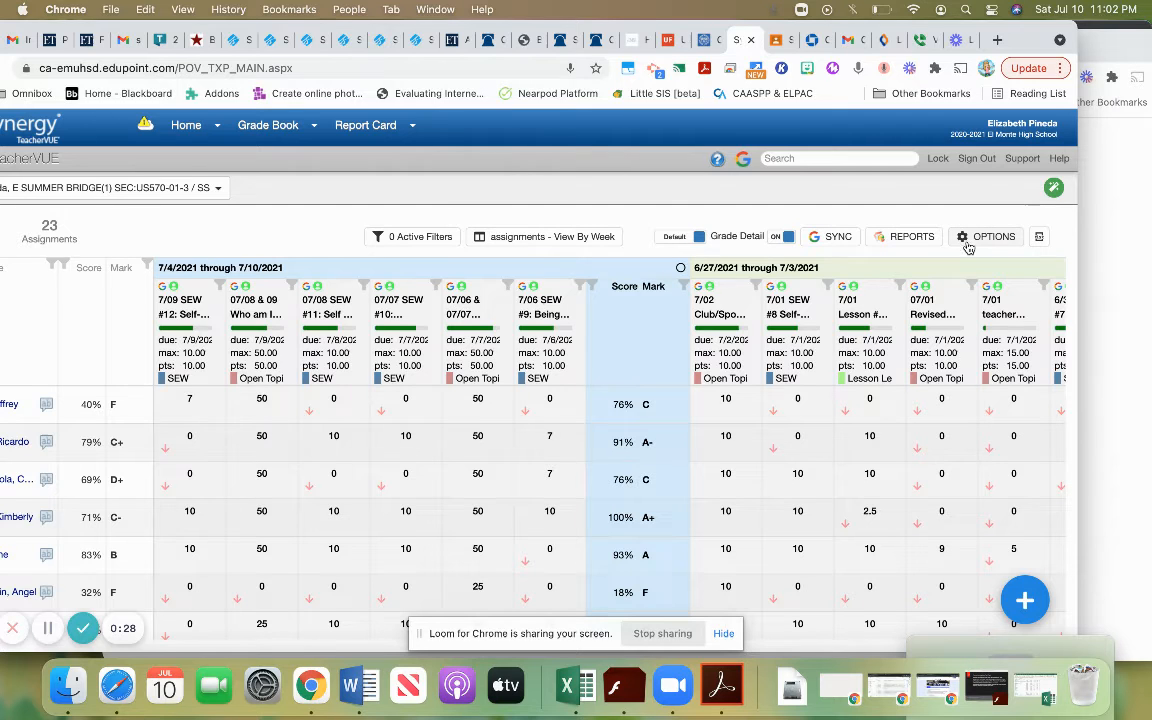
{"action": "left_click", "coordinate": [994, 236]}
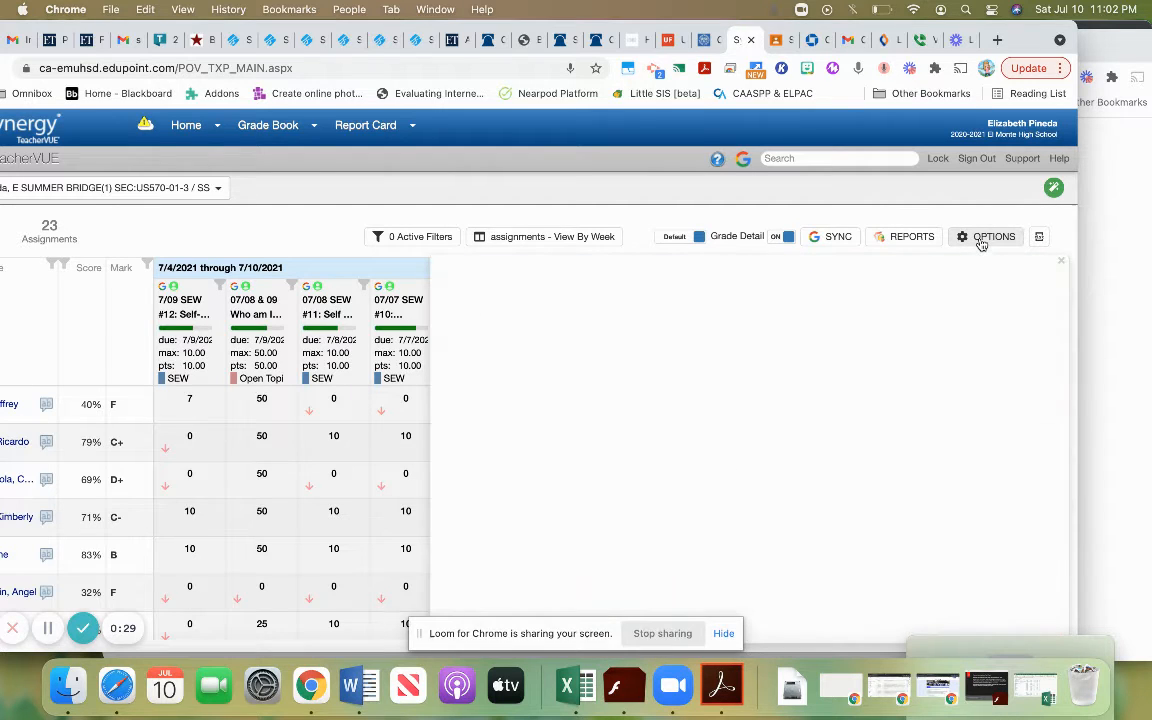
{"action": "left_click", "coordinate": [993, 237]}
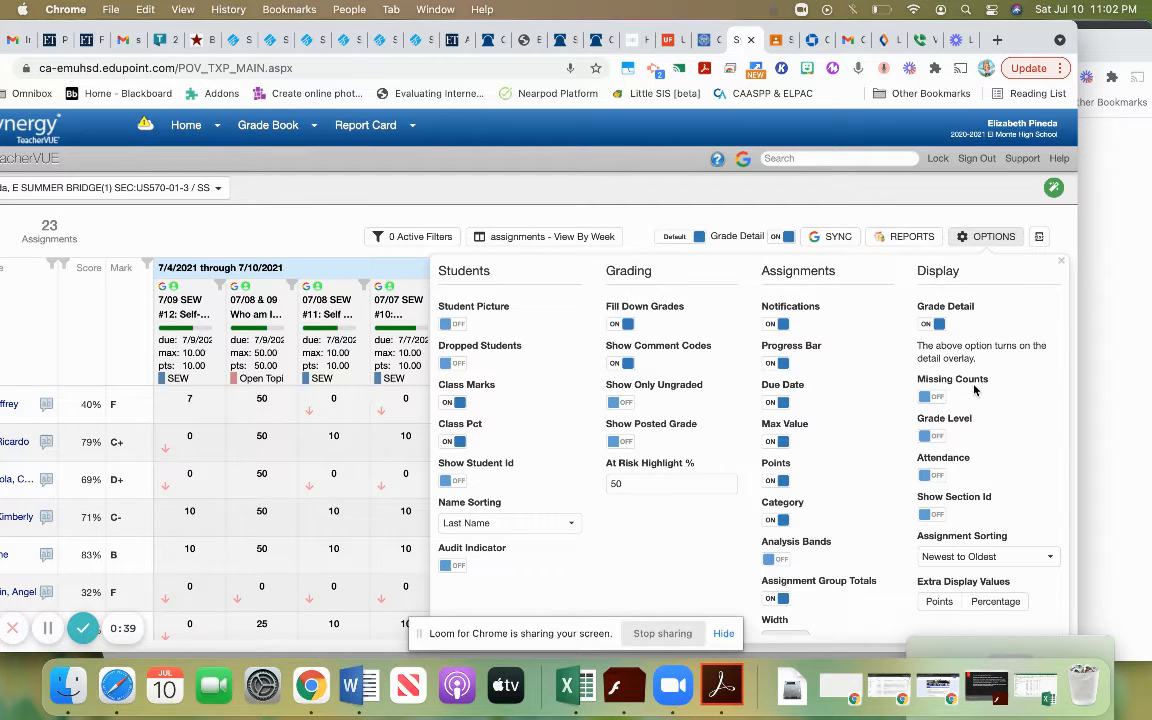
{"action": "mouse_move", "coordinate": [930, 388]}
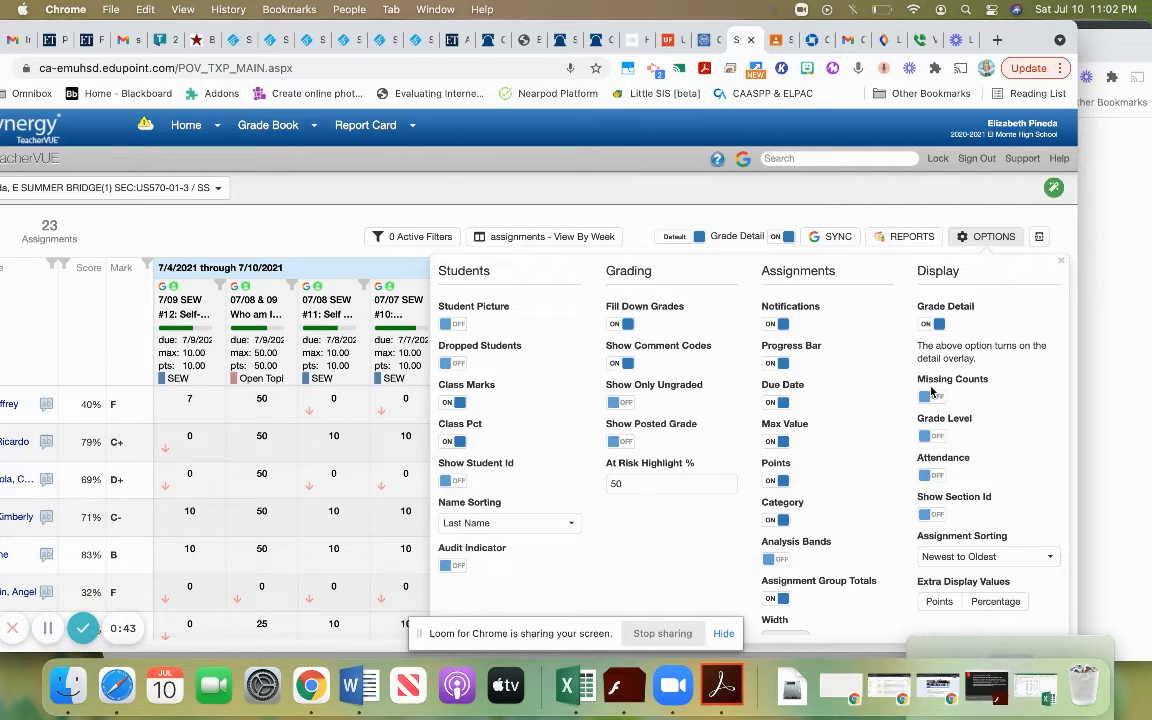
{"action": "left_click", "coordinate": [931, 396]}
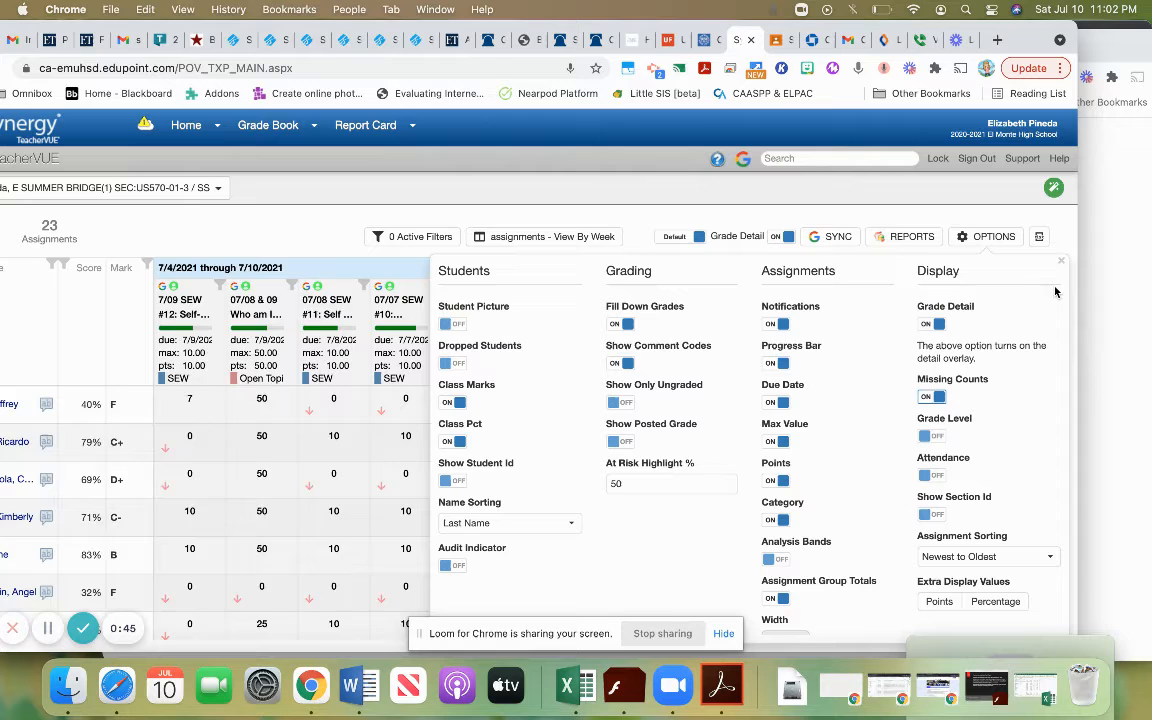
{"action": "left_click", "coordinate": [1061, 260]}
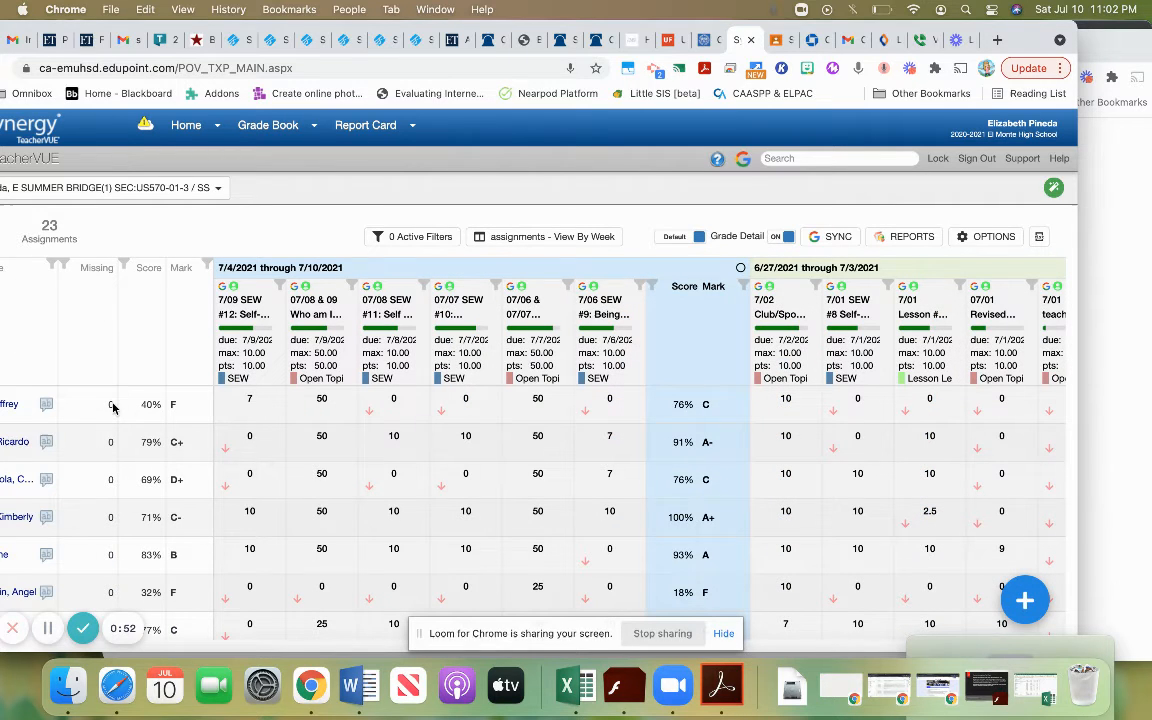
{"action": "mouse_move", "coordinate": [262, 229]}
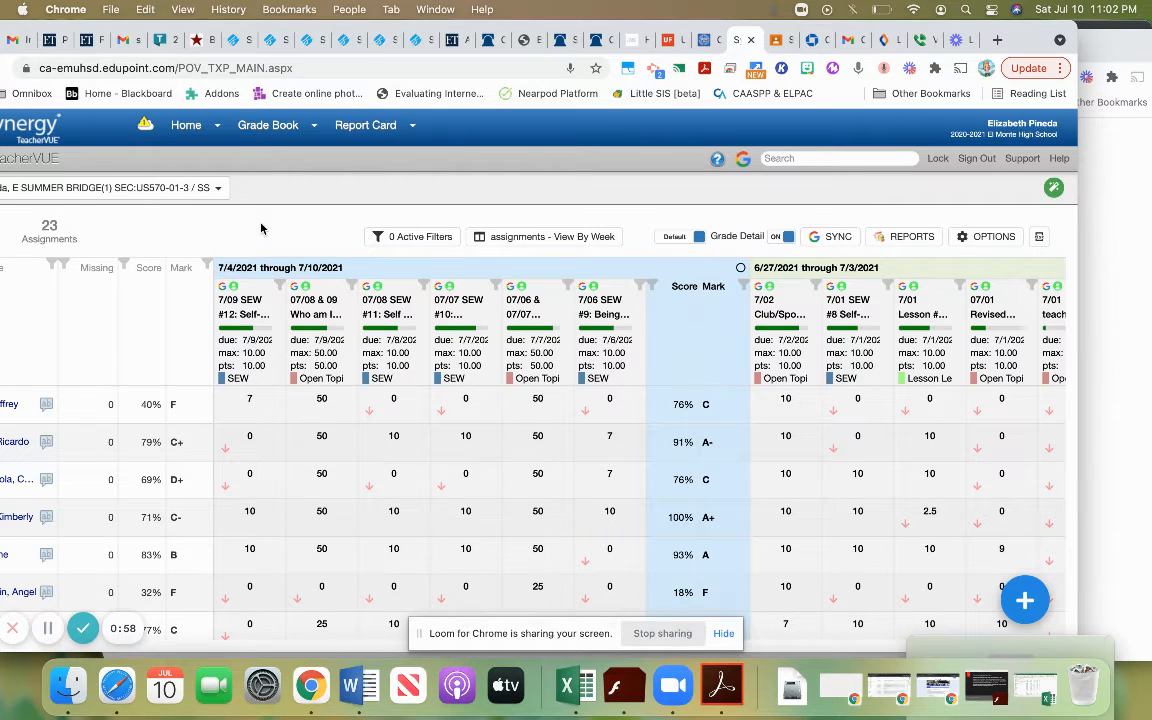
{"action": "mouse_move", "coordinate": [398, 400]}
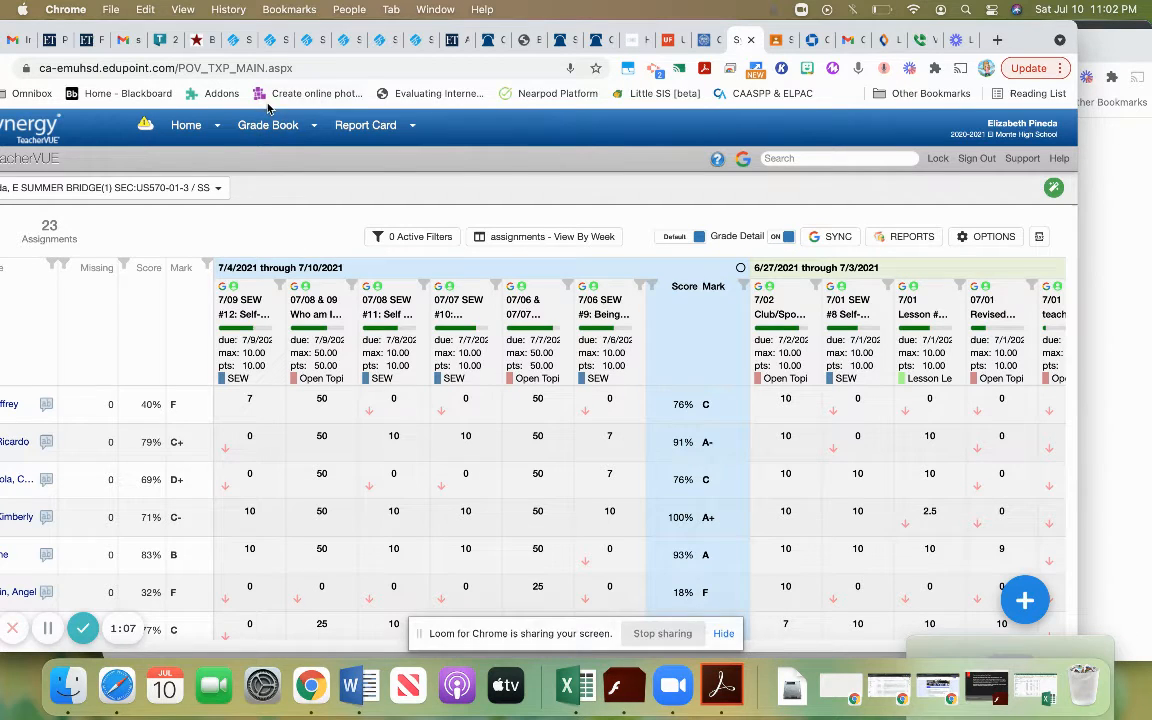
- Open the Grade Book page dropdown to reach Grade Book Setup
{"action": "left_click", "coordinate": [268, 125]}
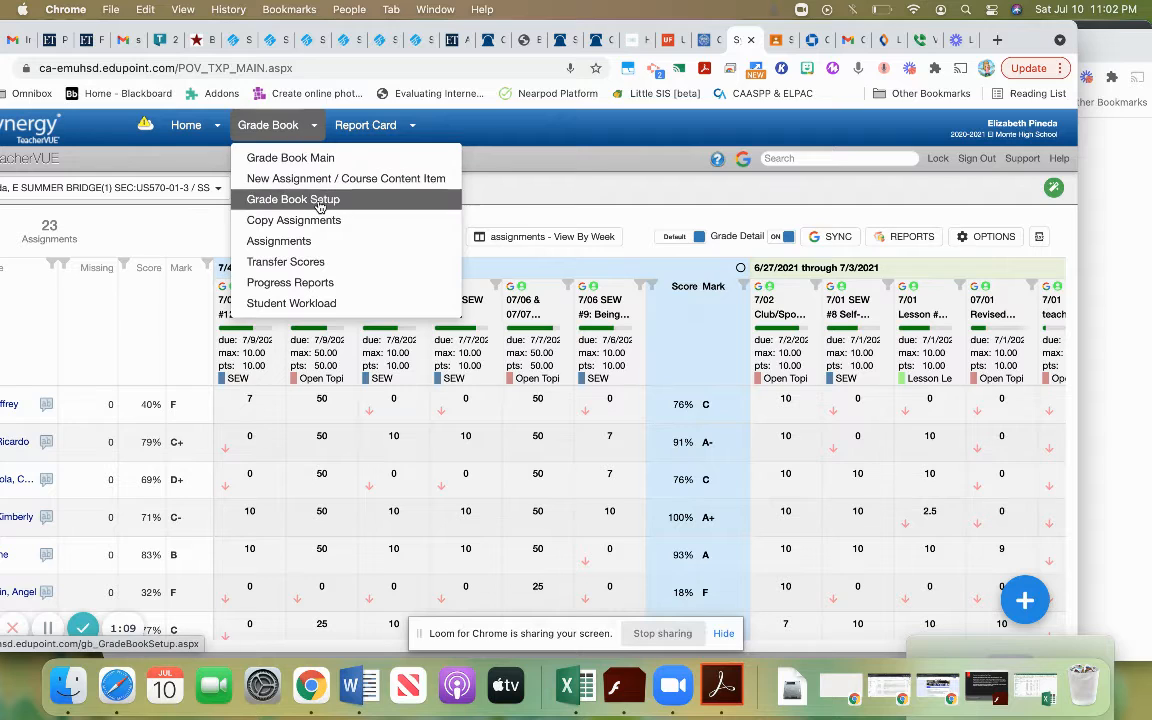
{"action": "mouse_move", "coordinate": [351, 209]}
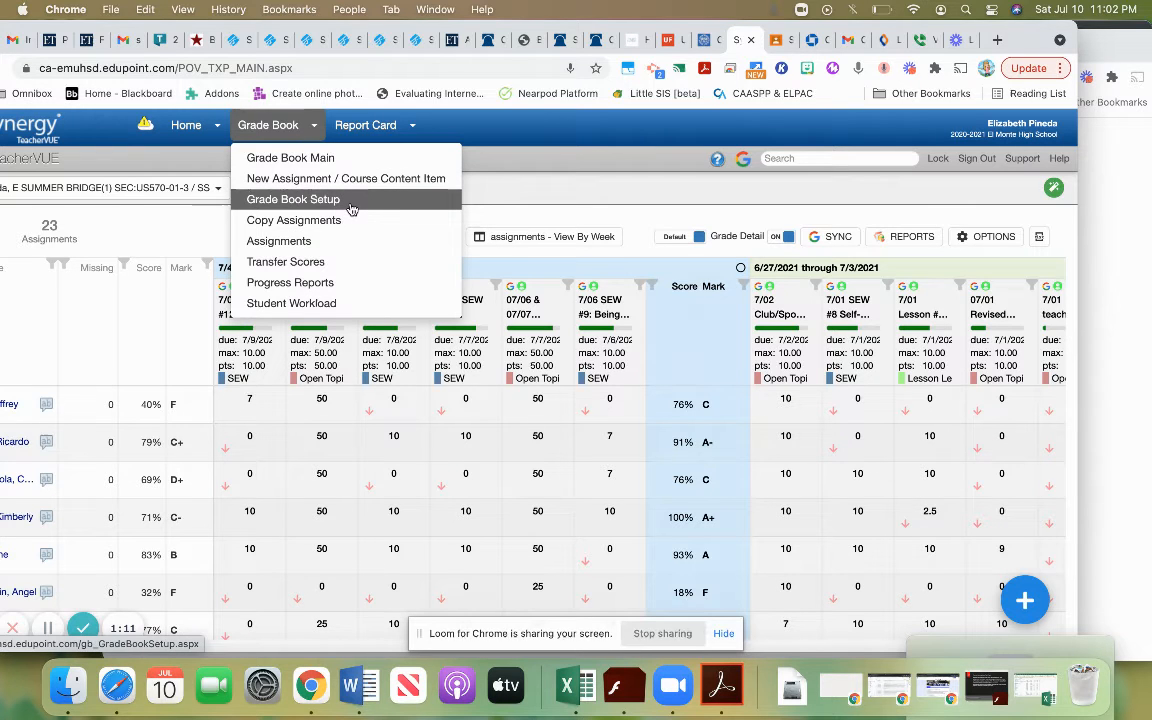
{"action": "left_click", "coordinate": [293, 199]}
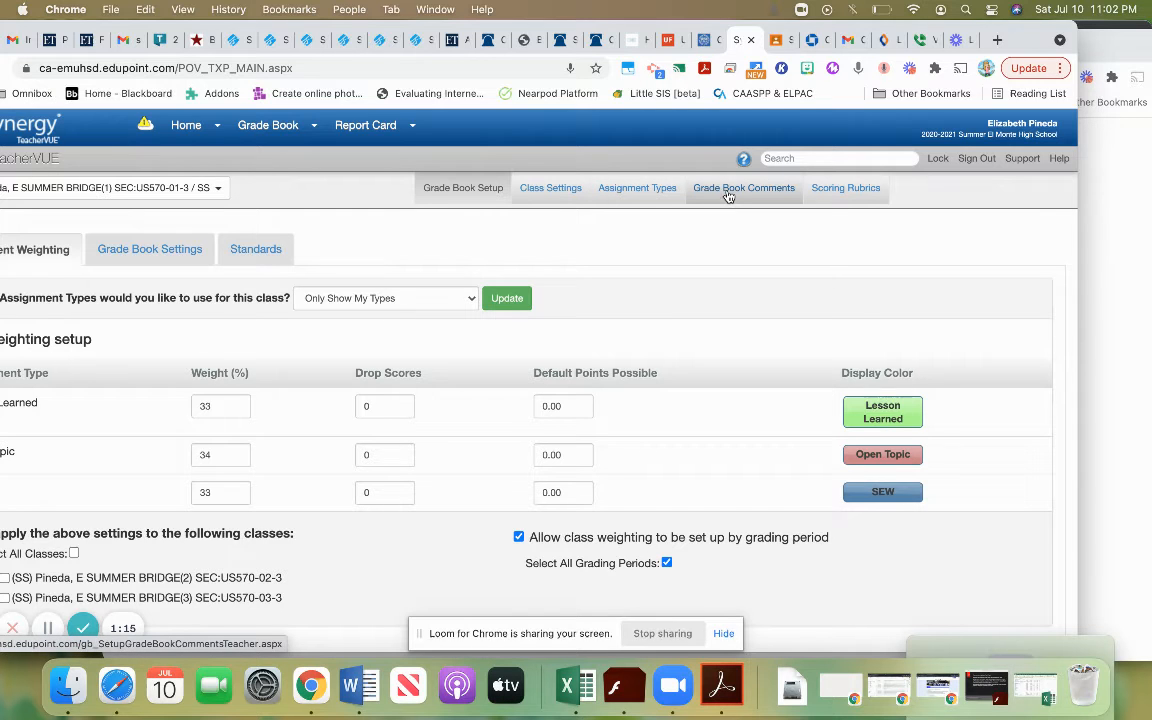
{"action": "left_click", "coordinate": [744, 187]}
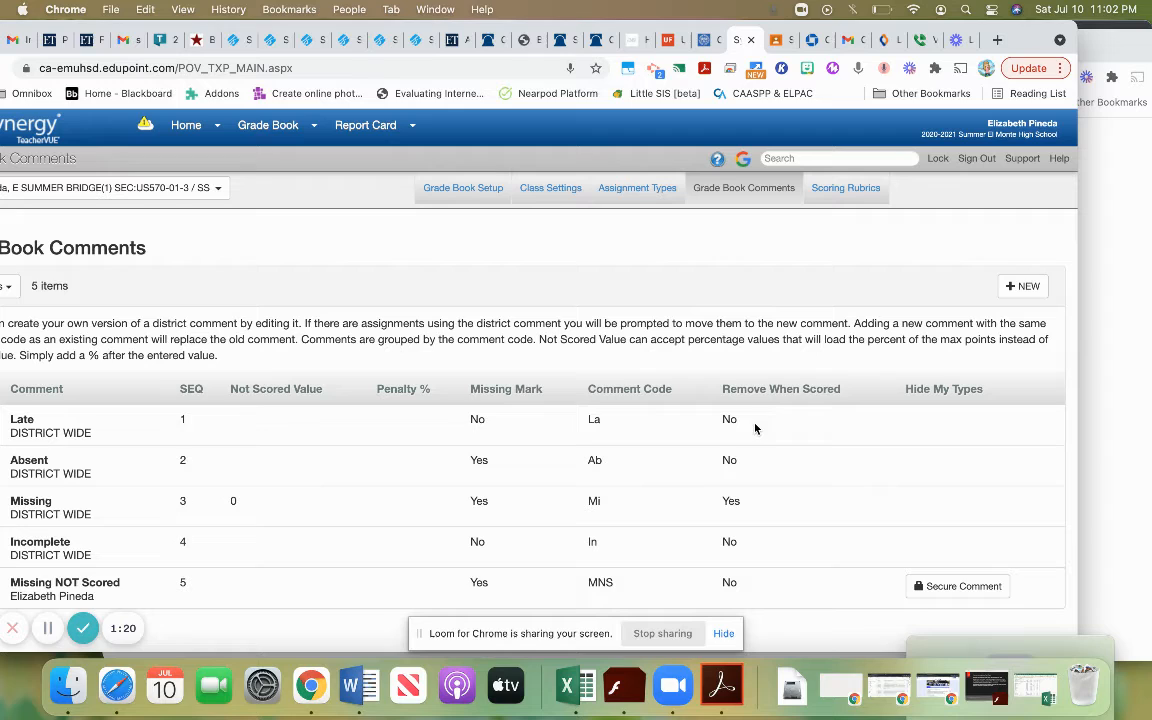
{"action": "mouse_move", "coordinate": [490, 400]}
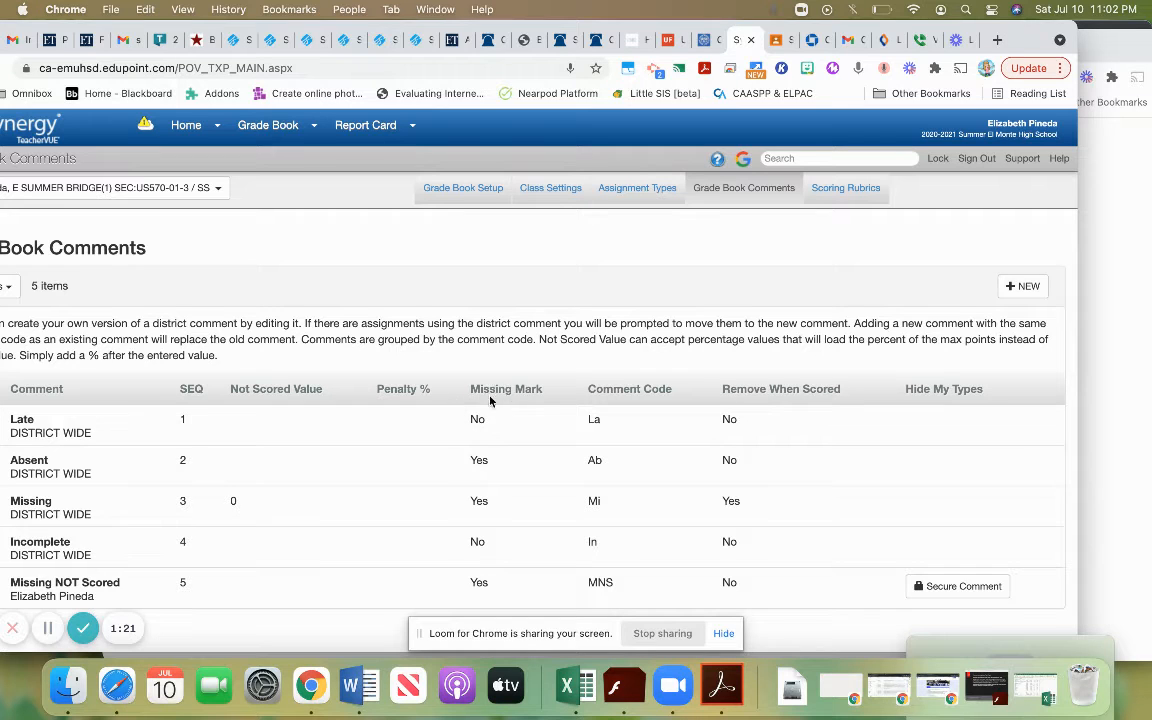
{"action": "mouse_move", "coordinate": [476, 457]}
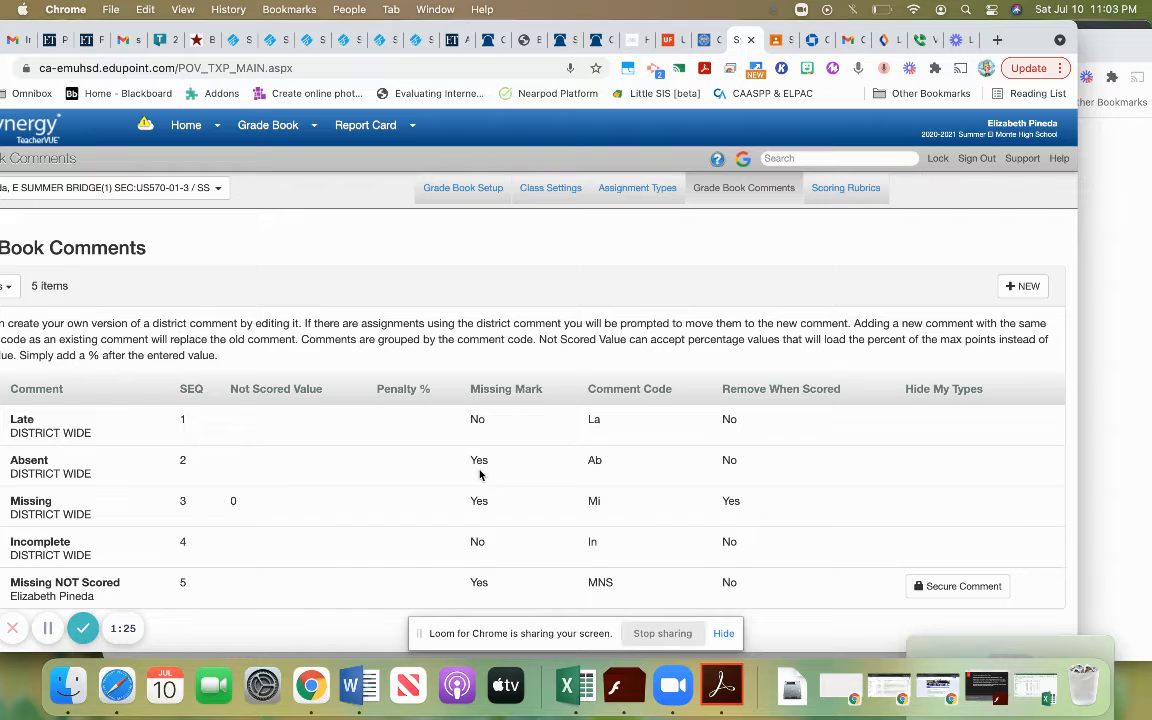
{"action": "mouse_move", "coordinate": [490, 510]}
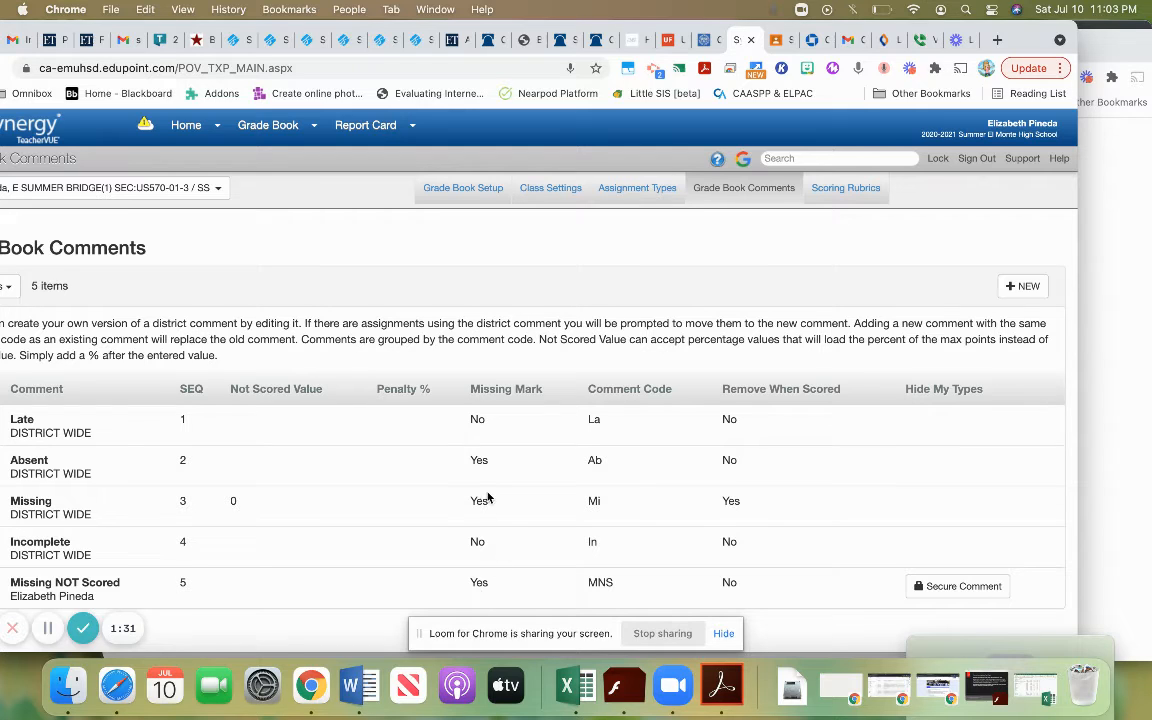
{"action": "mouse_move", "coordinate": [504, 509]}
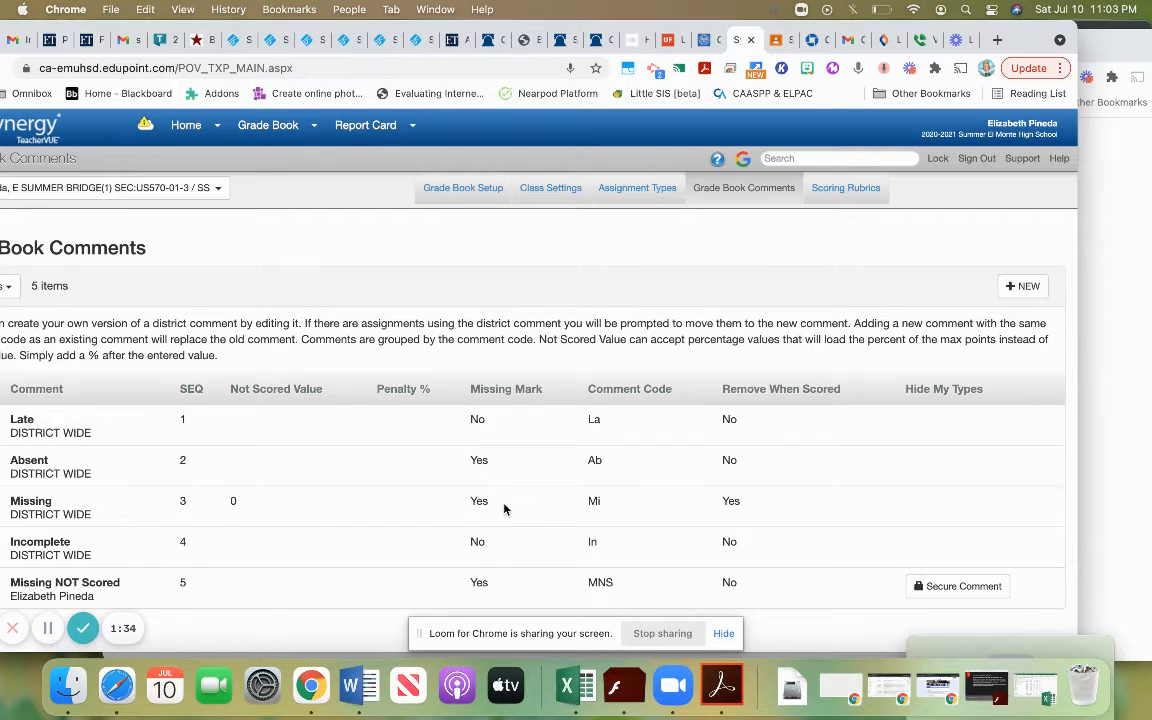
{"action": "mouse_move", "coordinate": [738, 509]}
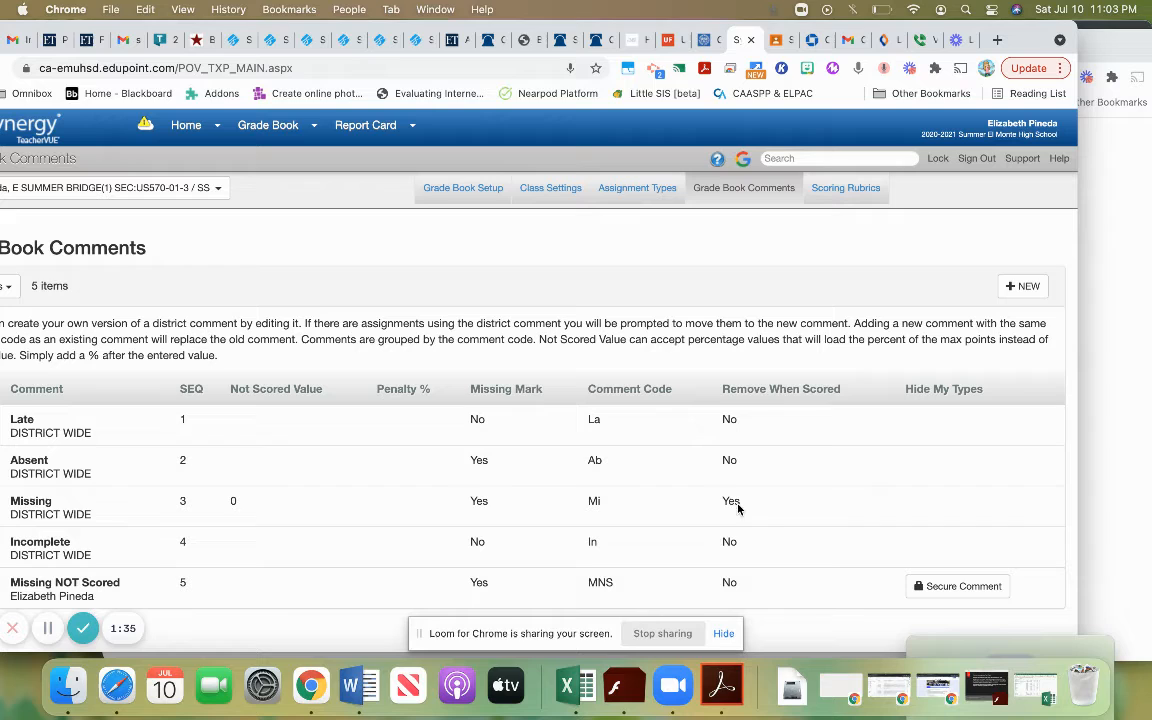
{"action": "mouse_move", "coordinate": [727, 490]}
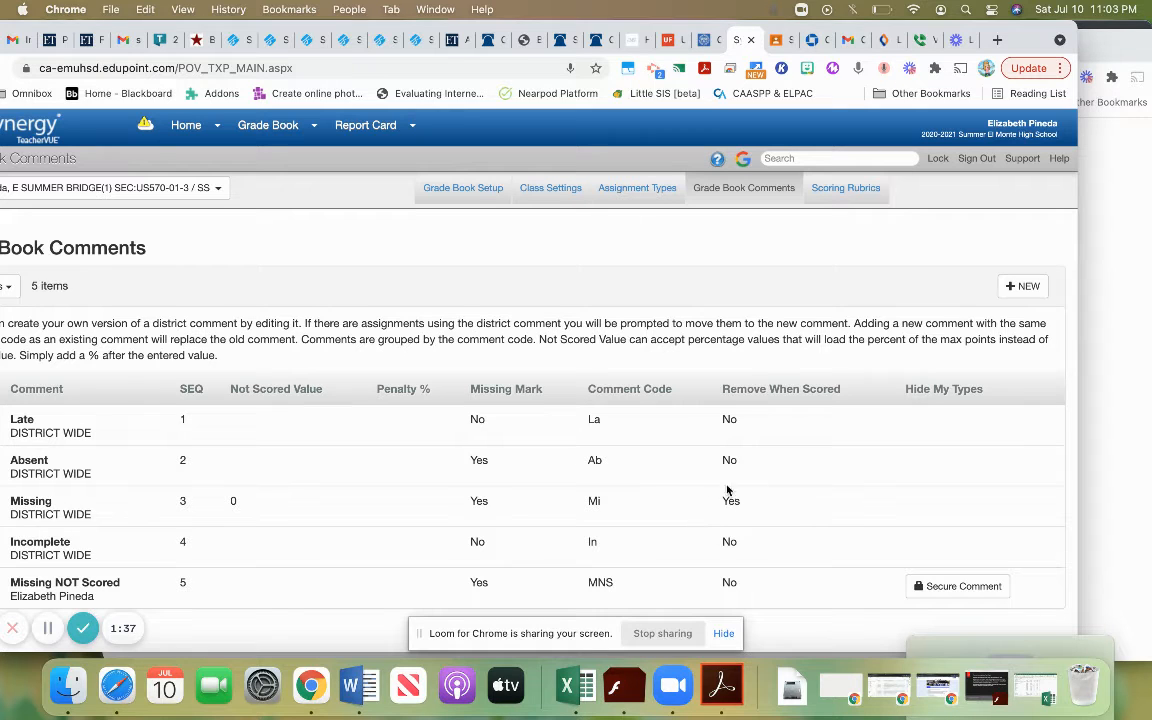
{"action": "mouse_move", "coordinate": [704, 513]}
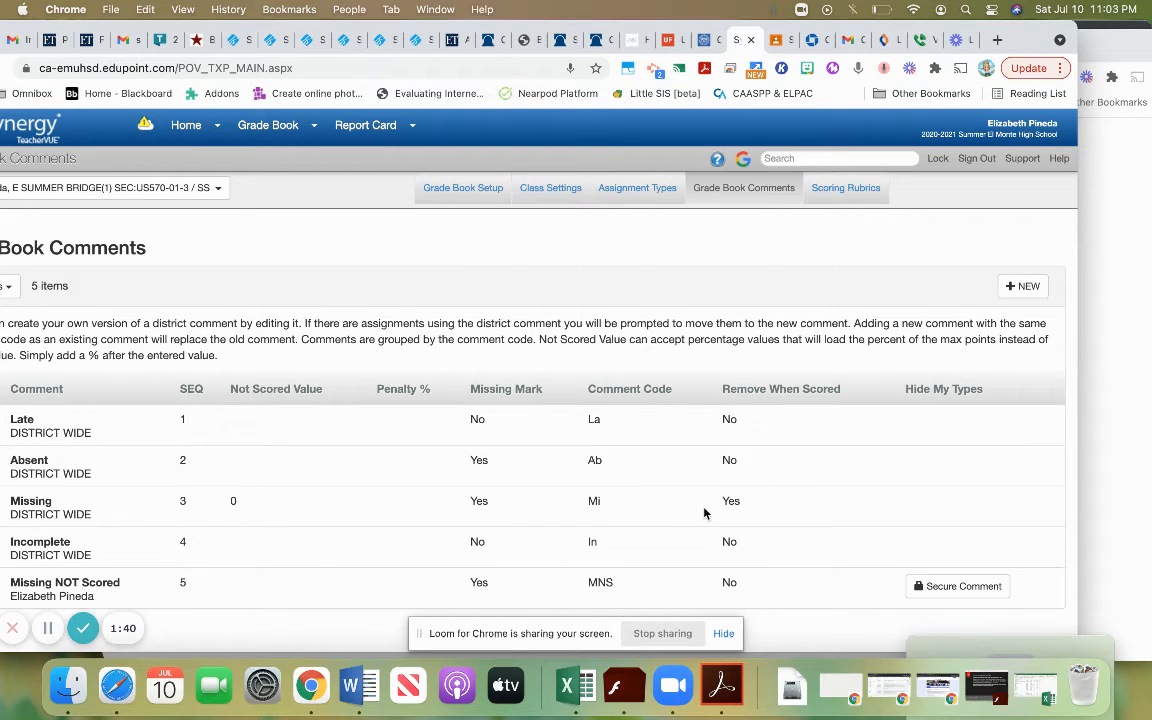
{"action": "mouse_move", "coordinate": [752, 515]}
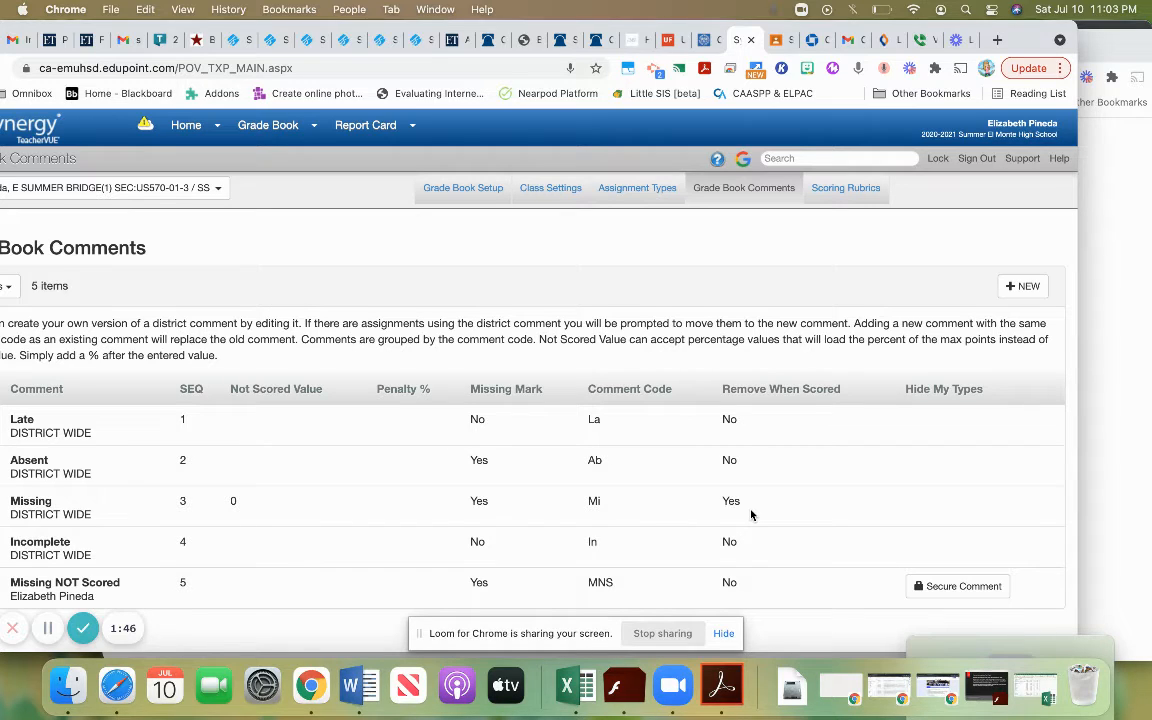
{"action": "mouse_move", "coordinate": [717, 507]}
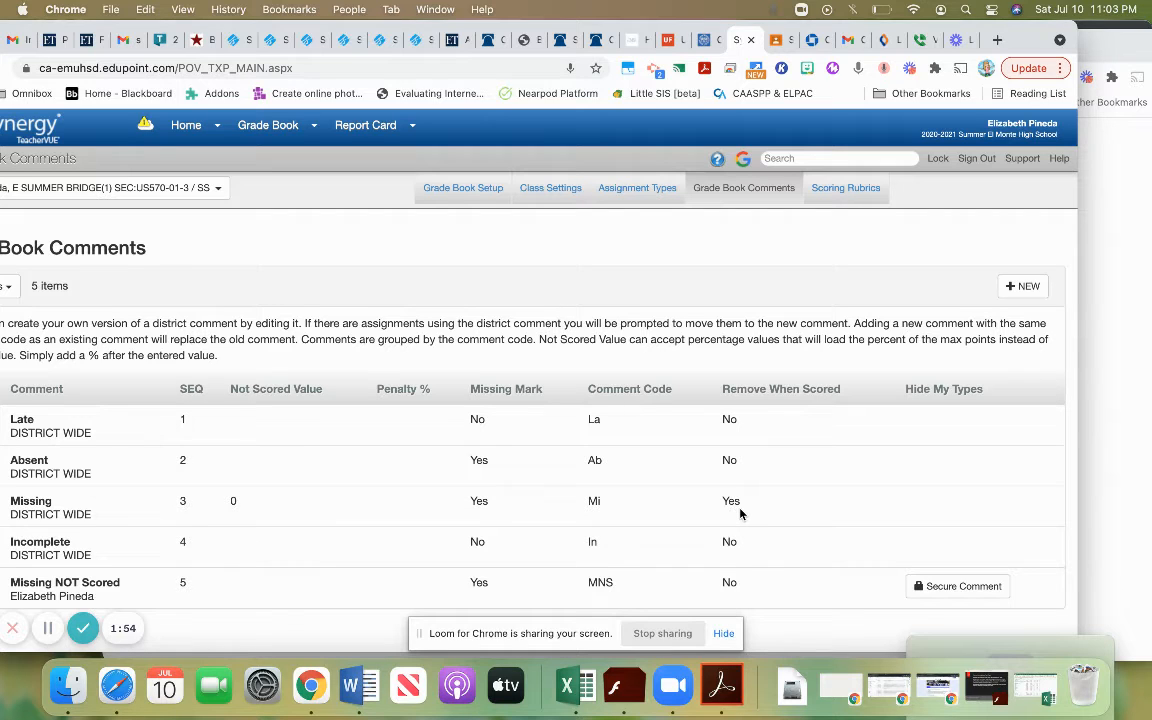
{"action": "mouse_move", "coordinate": [465, 605]}
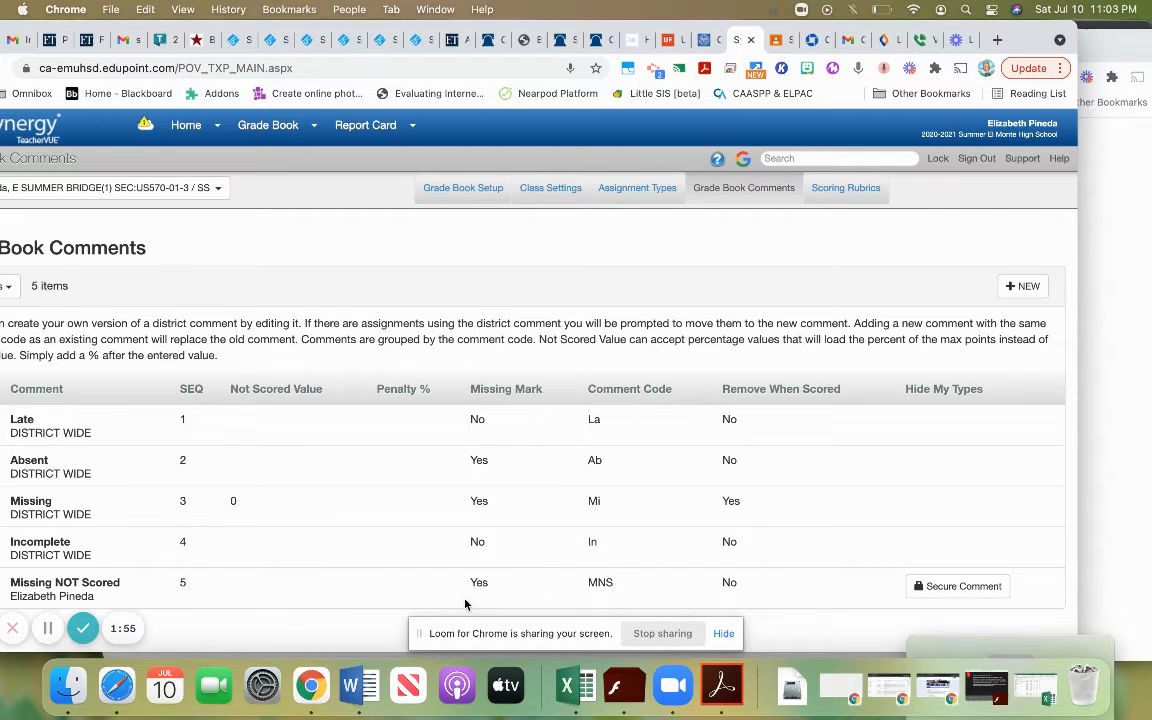
{"action": "mouse_move", "coordinate": [730, 590]}
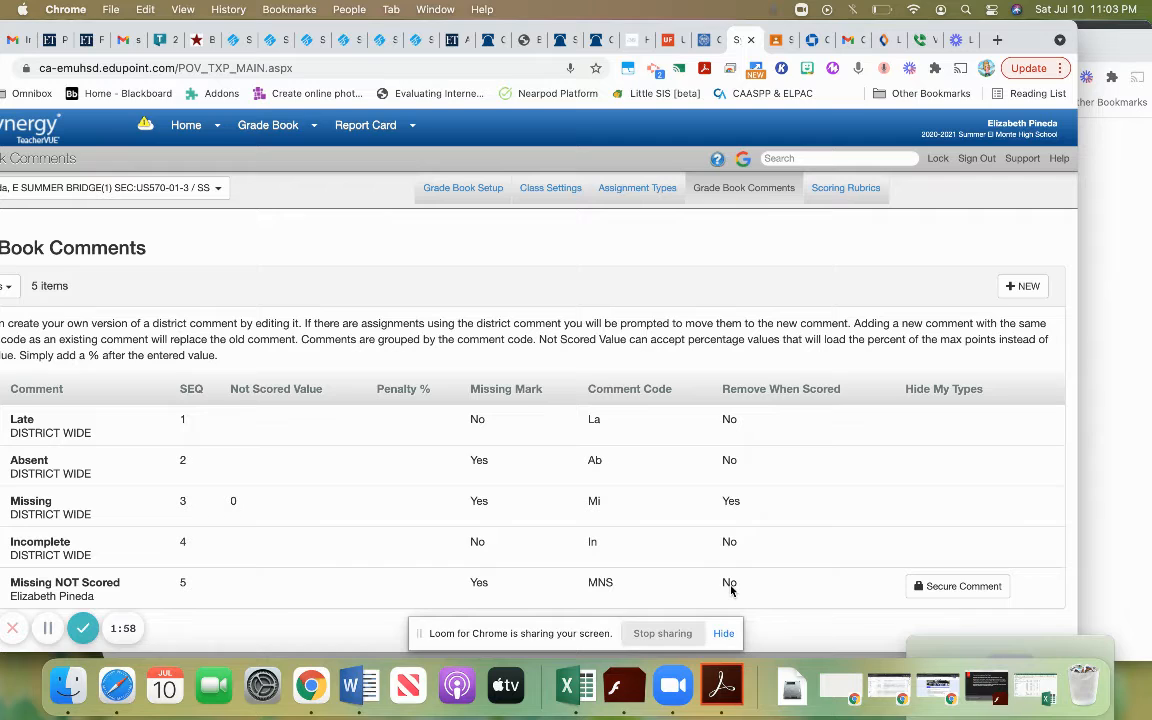
{"action": "mouse_move", "coordinate": [585, 589]}
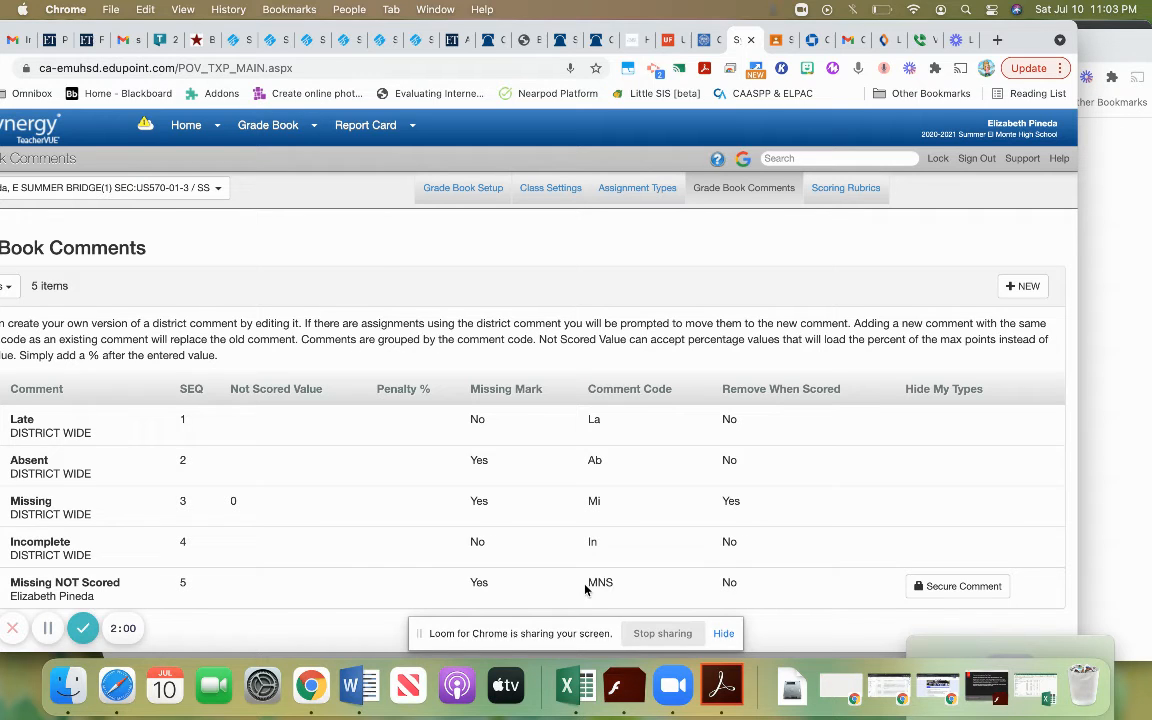
{"action": "mouse_move", "coordinate": [338, 605]}
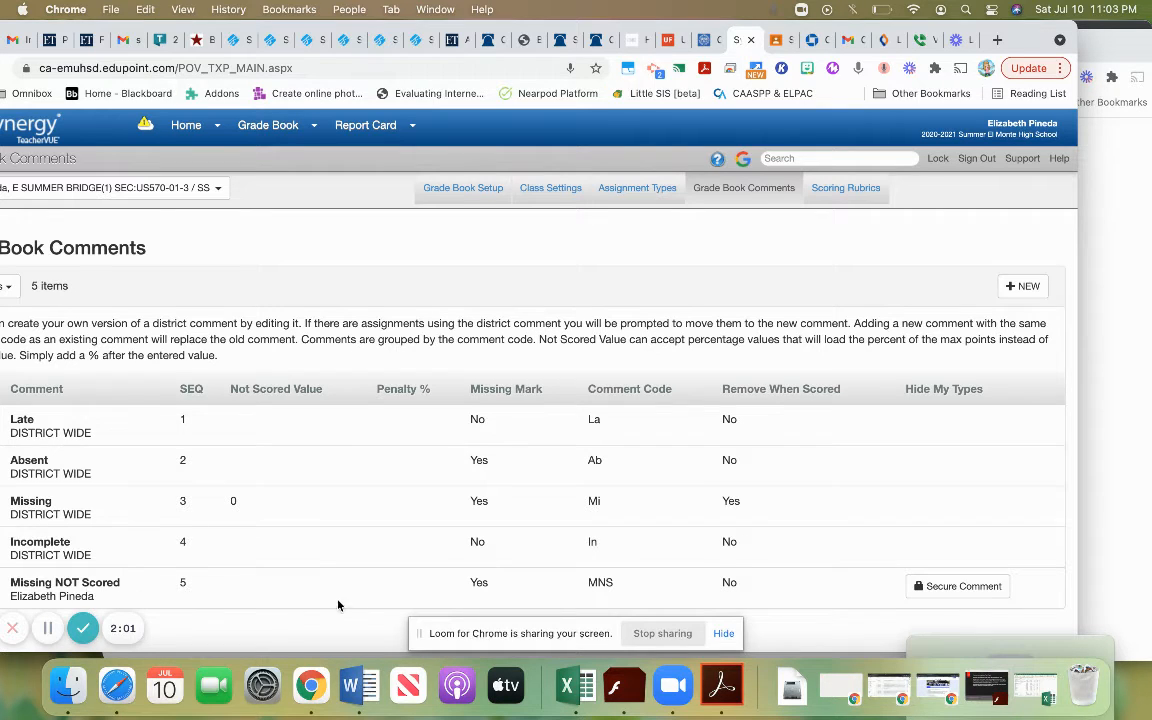
{"action": "mouse_move", "coordinate": [485, 600]}
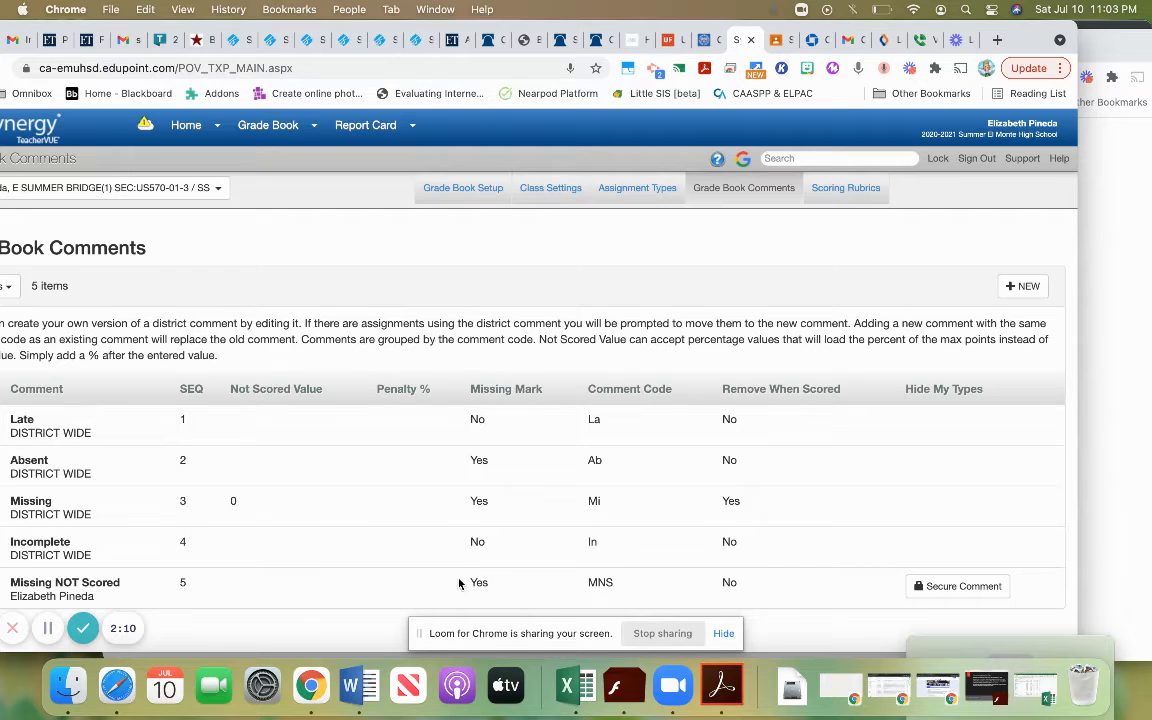
{"action": "mouse_move", "coordinate": [735, 608]}
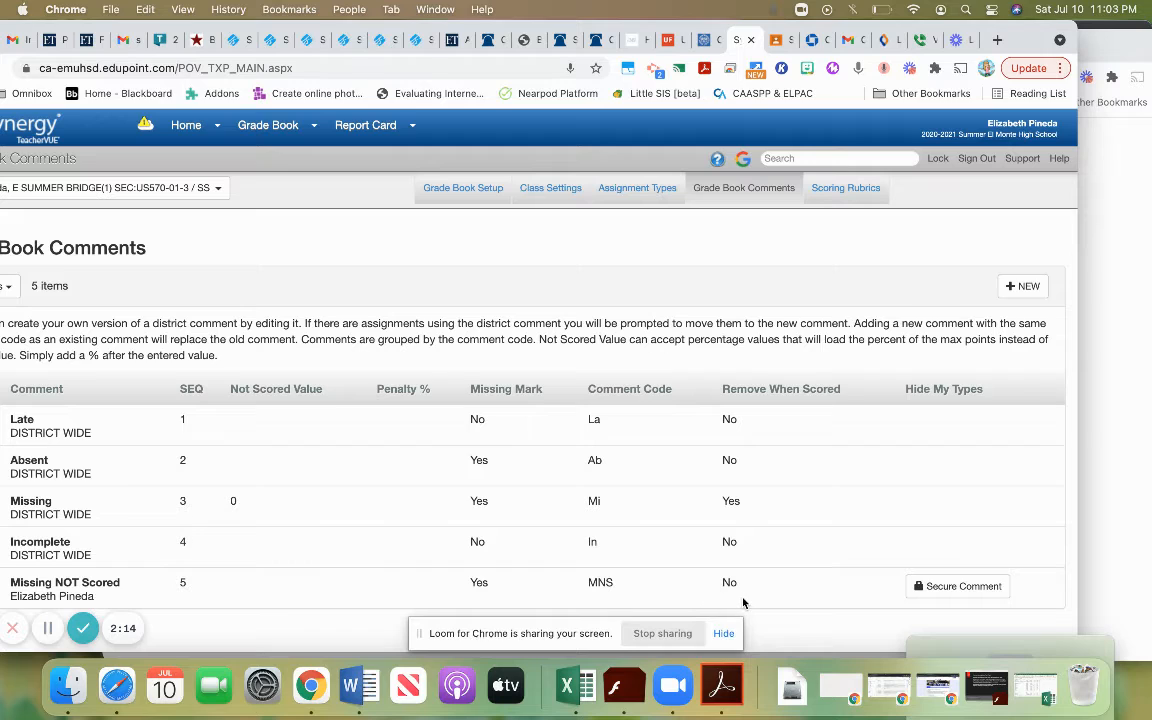
{"action": "mouse_move", "coordinate": [620, 604]}
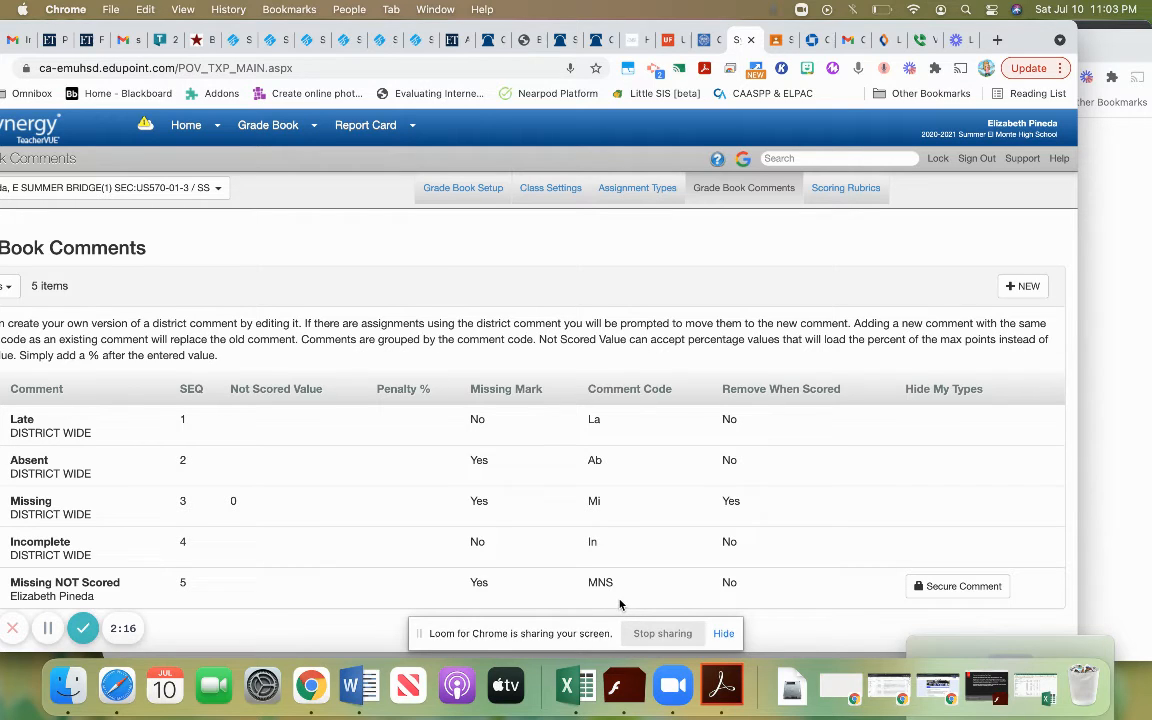
{"action": "mouse_move", "coordinate": [458, 221]}
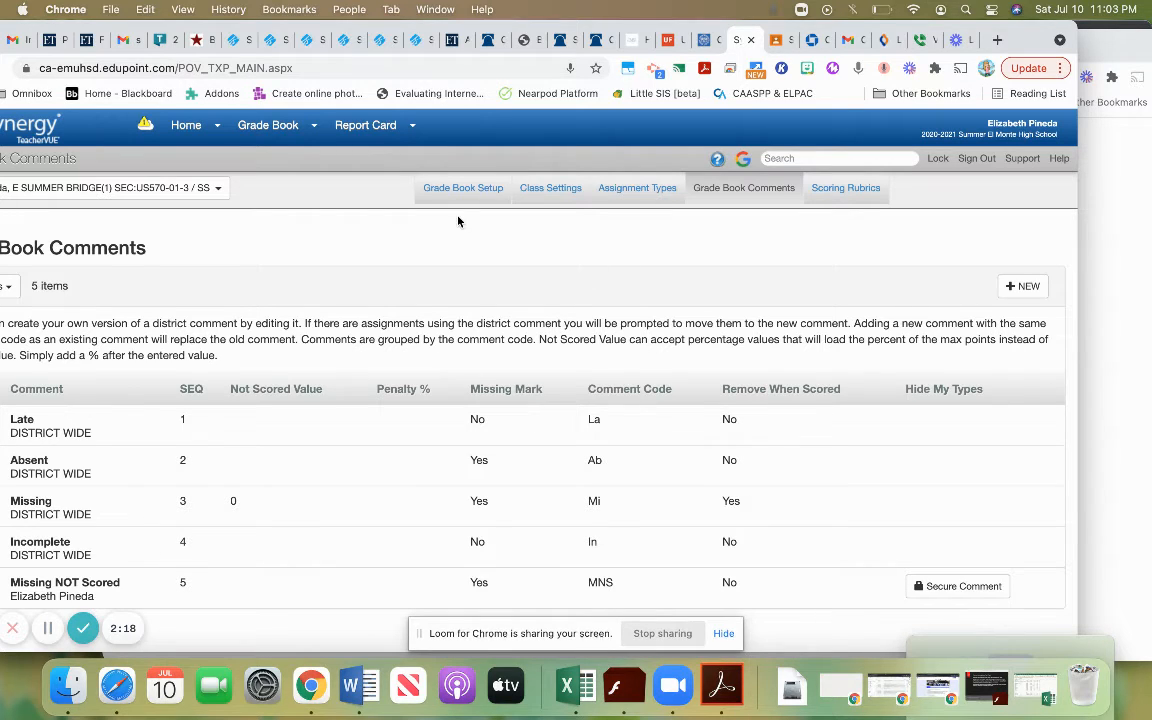
{"action": "left_click", "coordinate": [268, 125]}
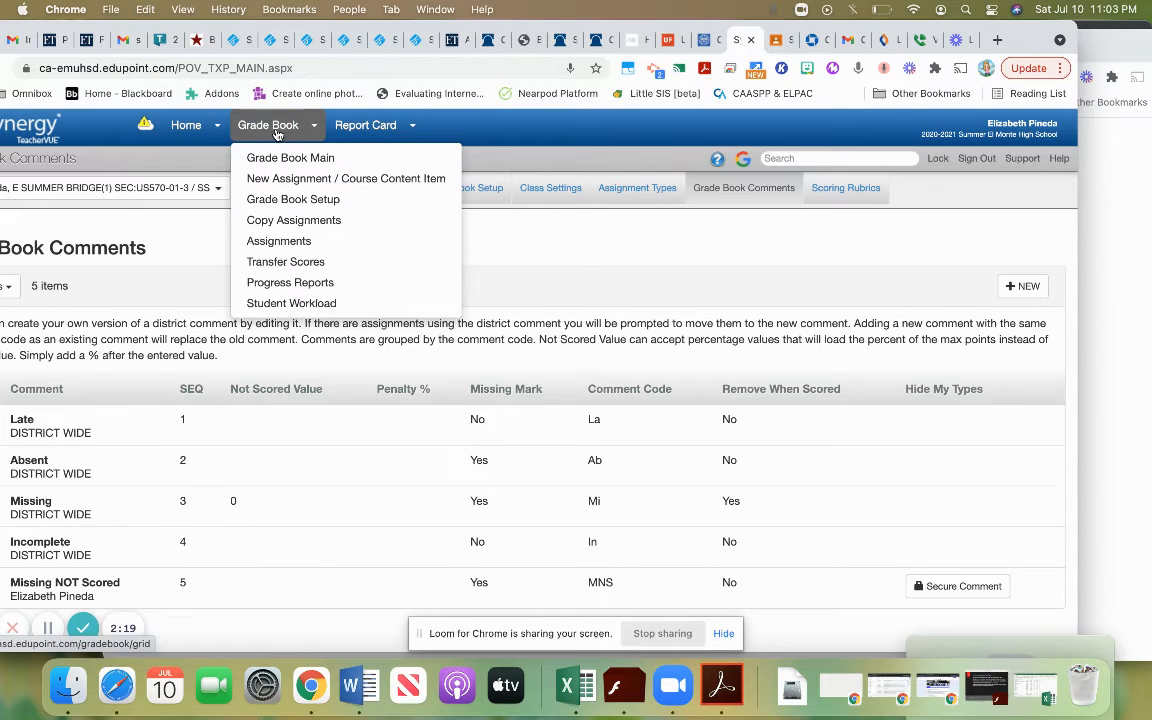
- Go to Grade Book Main and open the 07/07 SEW #10 Mindfulness assignment's scores
{"action": "left_click", "coordinate": [290, 157]}
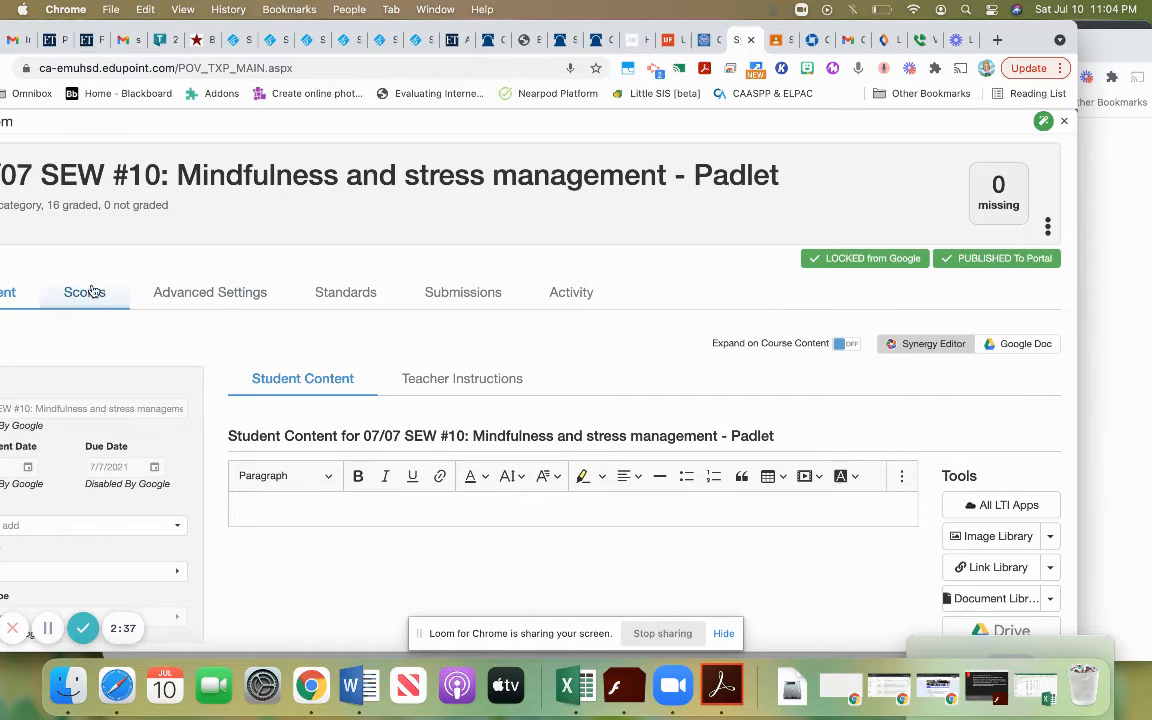
{"action": "left_click", "coordinate": [83, 292]}
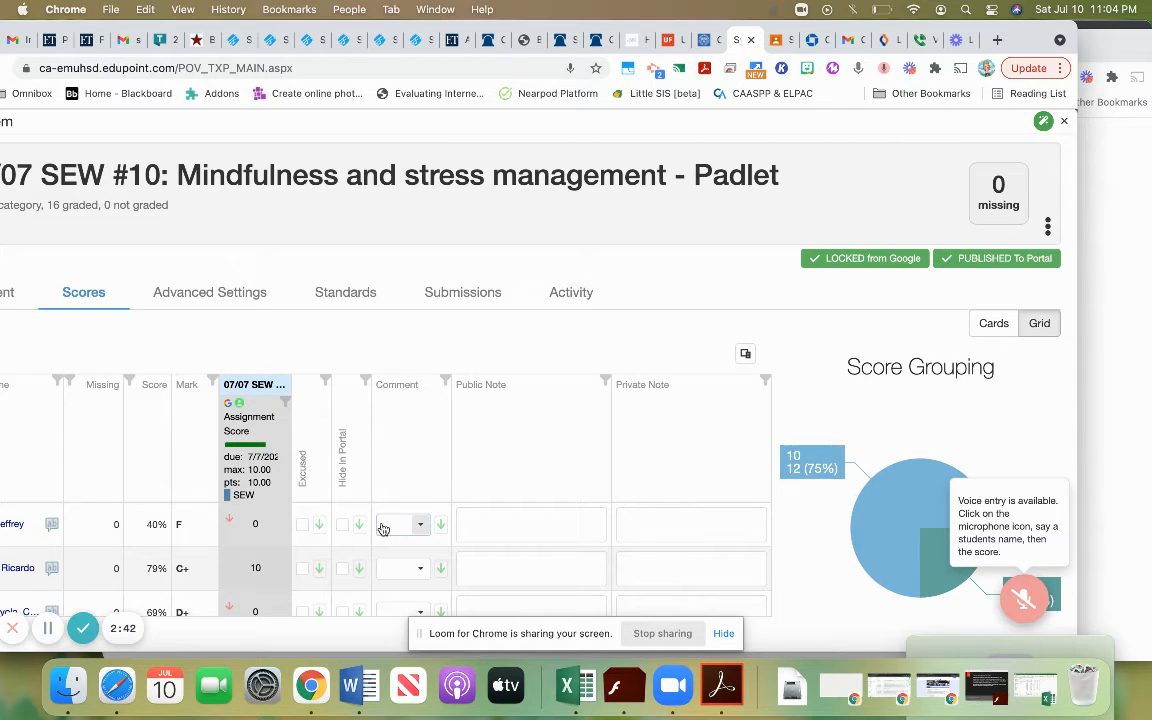
- Set the first student's comment to Missing NOT Scored and save
{"action": "left_click", "coordinate": [420, 525]}
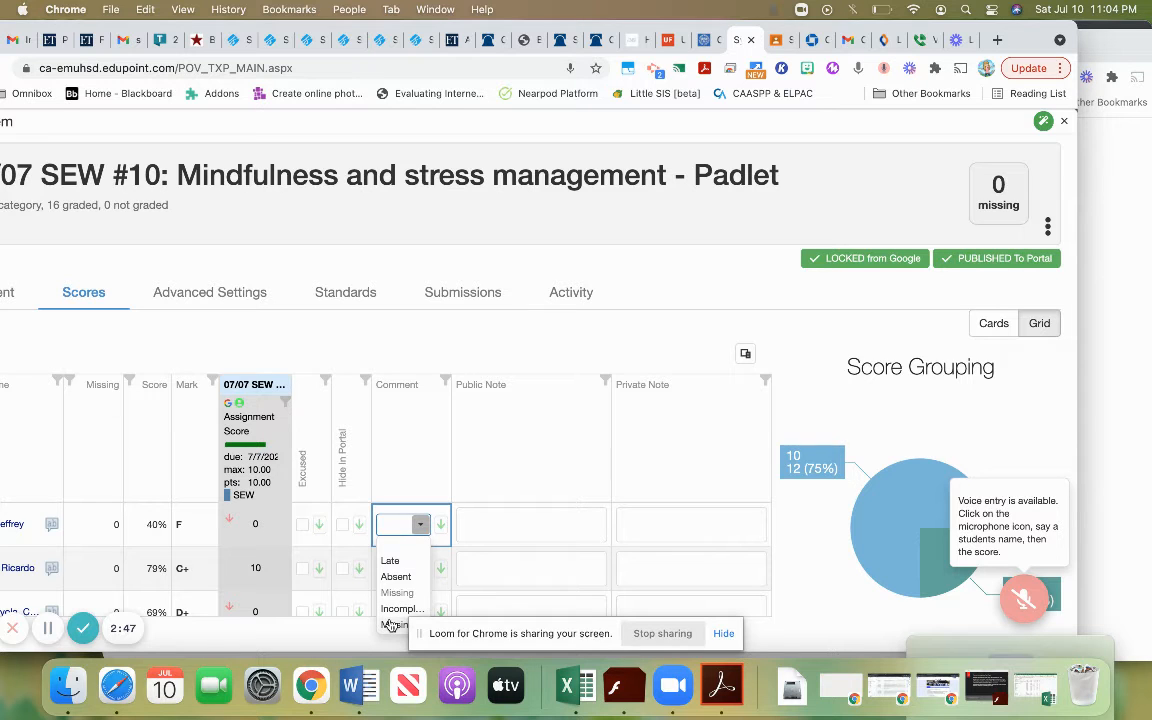
{"action": "left_click", "coordinate": [397, 592]}
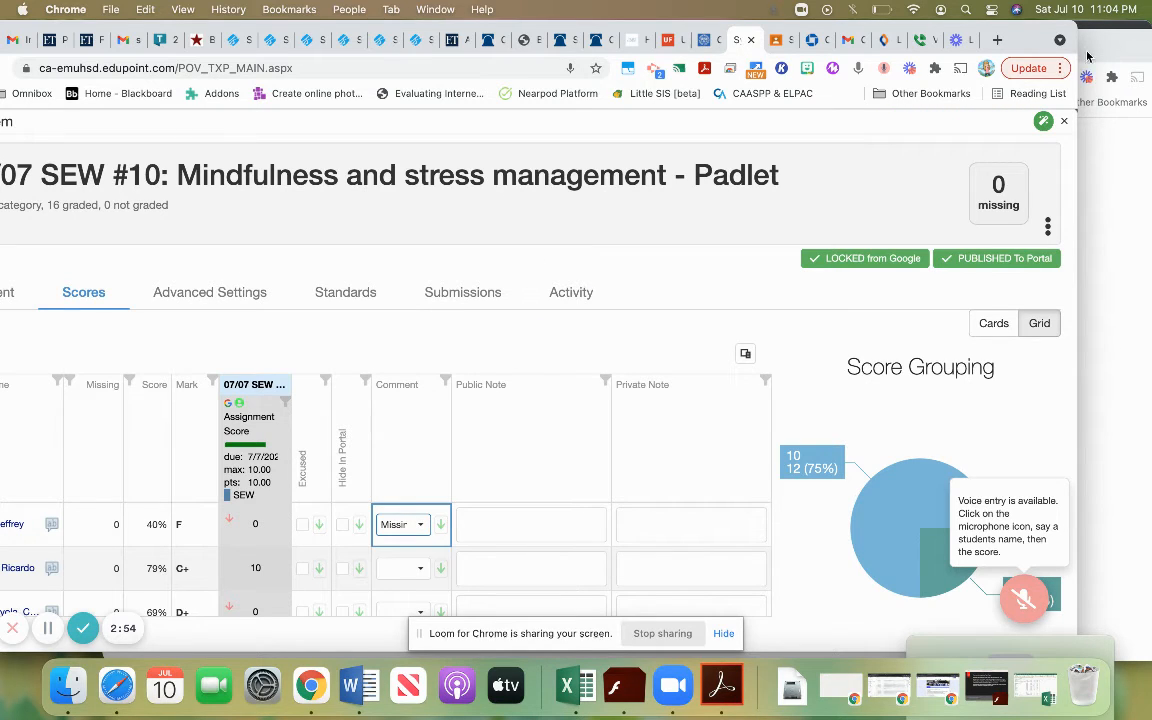
{"action": "mouse_move", "coordinate": [1051, 138]}
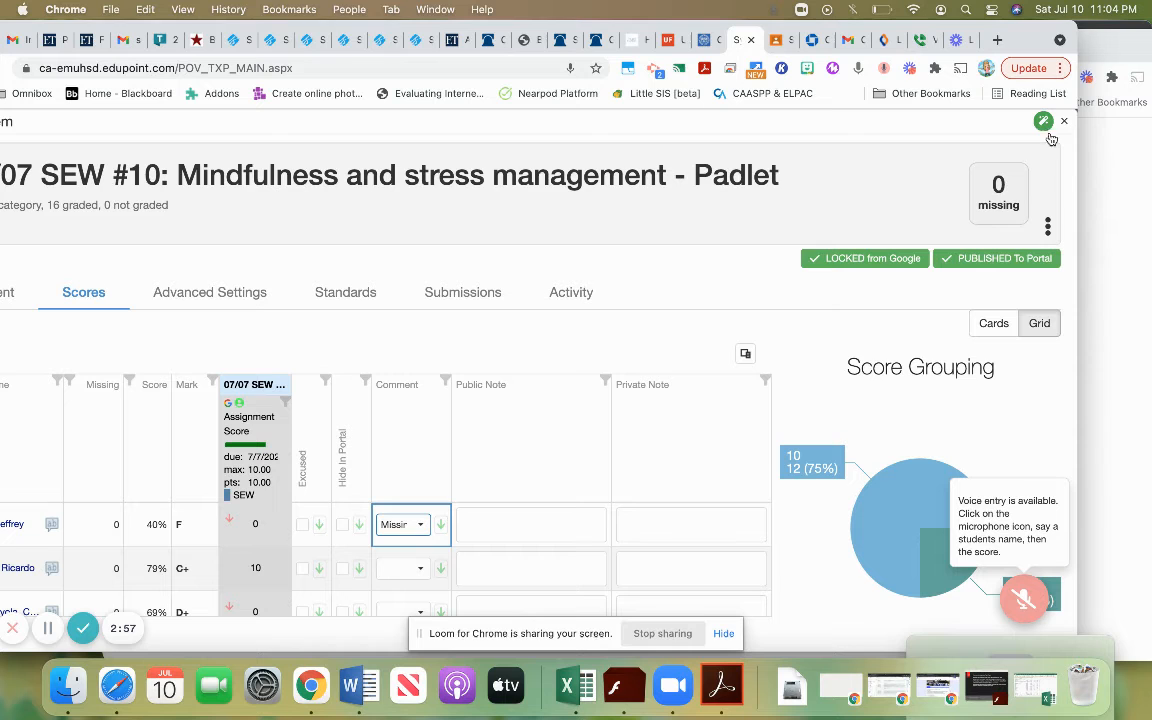
{"action": "left_click", "coordinate": [1064, 121]}
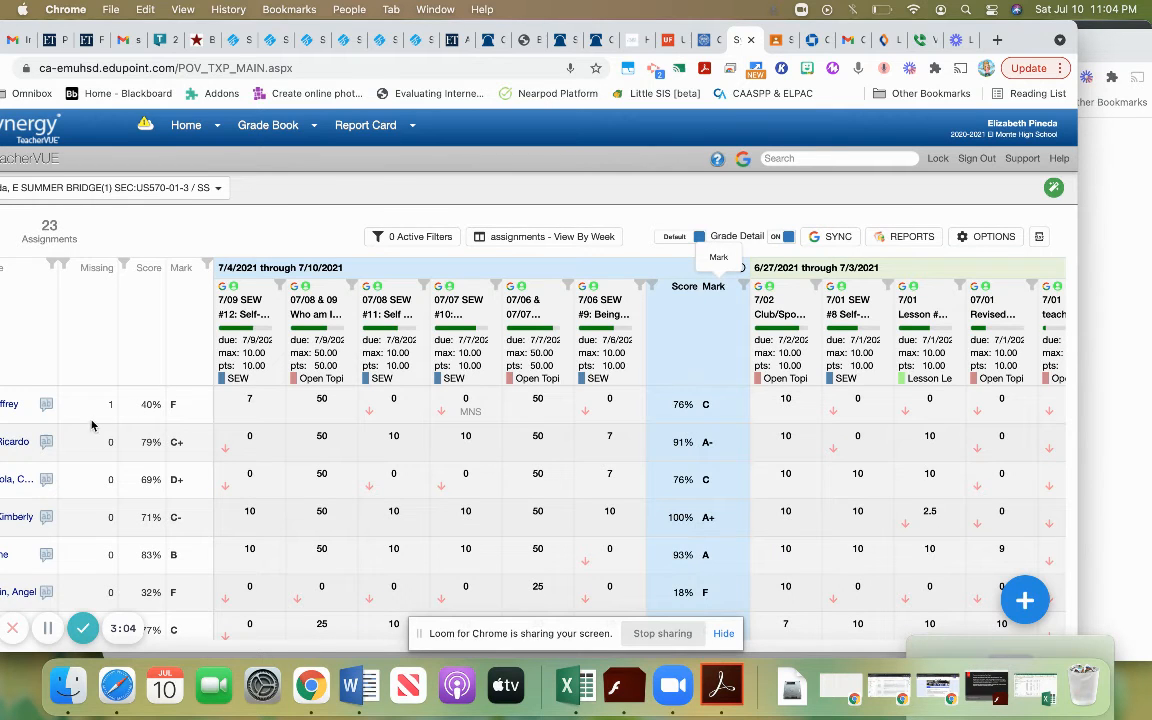
{"action": "mouse_move", "coordinate": [424, 437]}
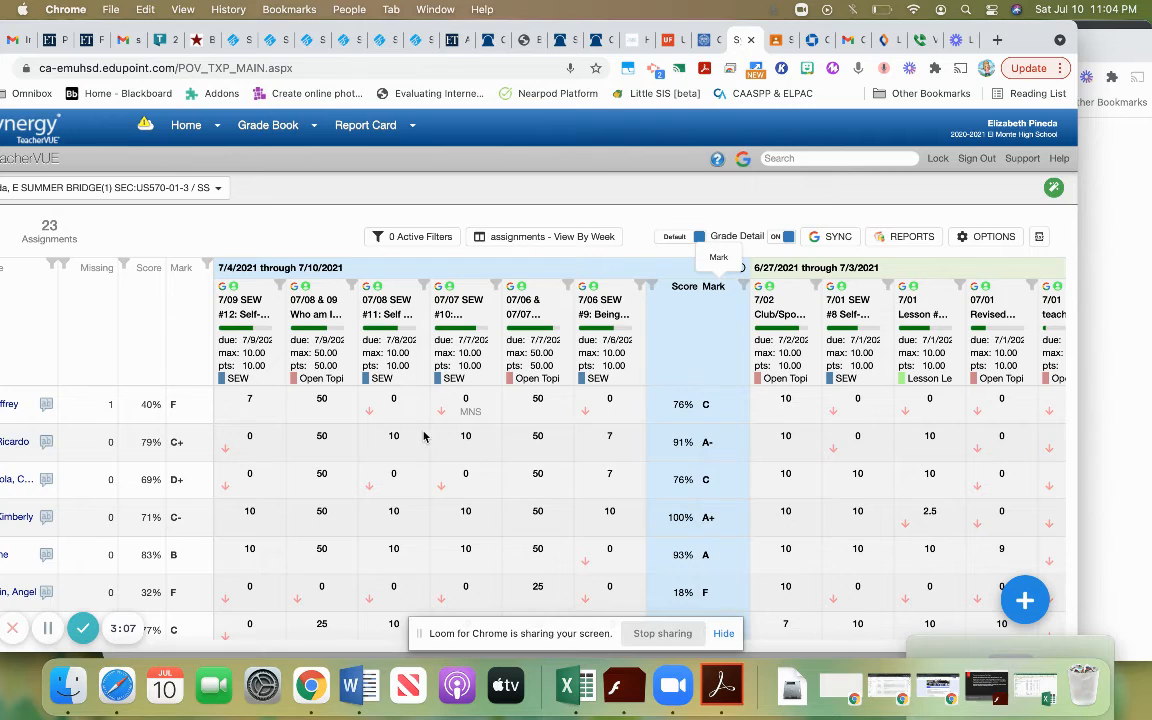
{"action": "mouse_move", "coordinate": [476, 421]}
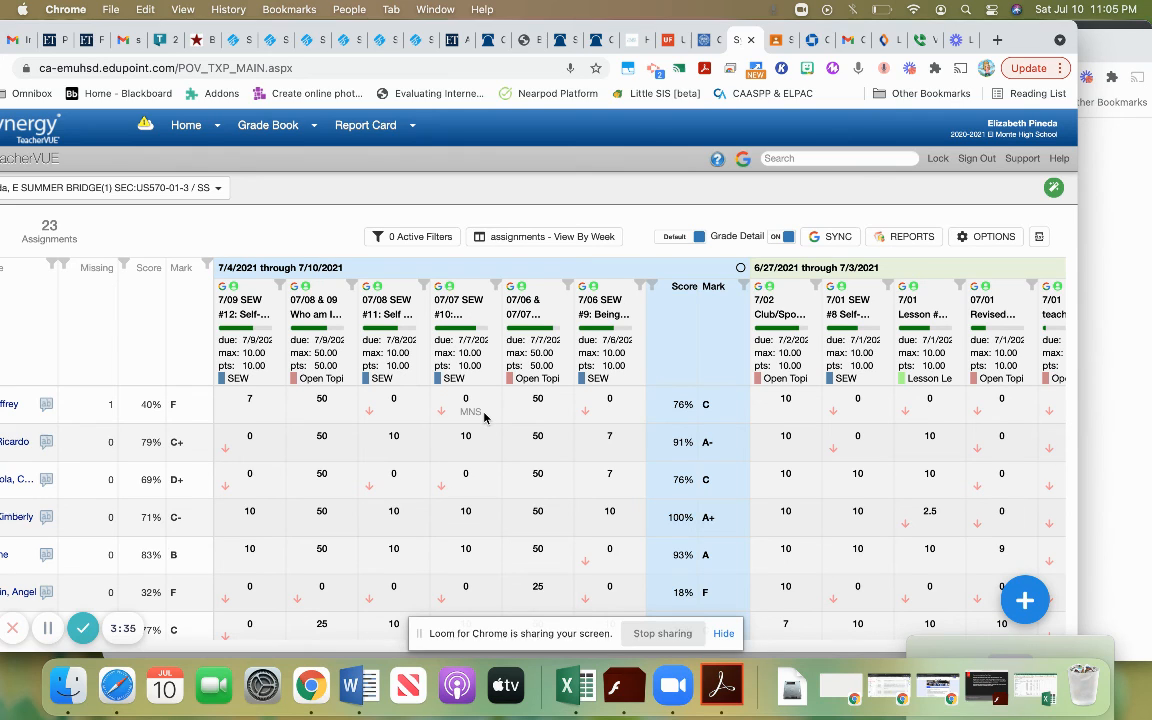
{"action": "mouse_move", "coordinate": [408, 487]}
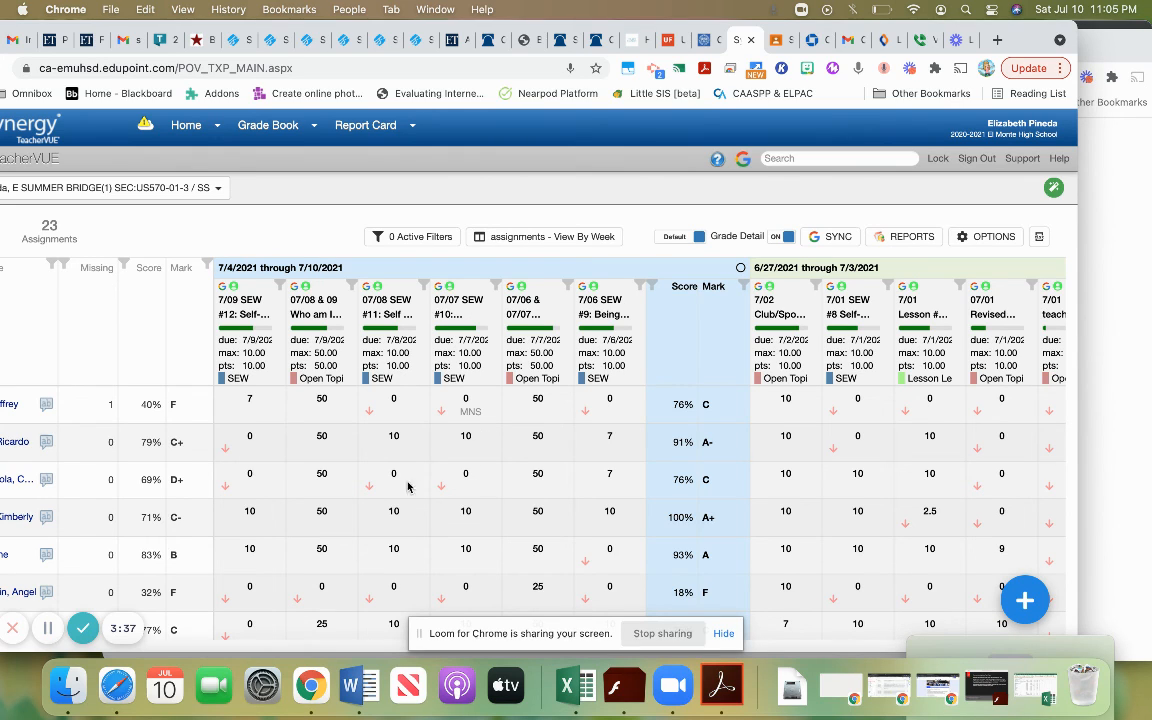
{"action": "mouse_move", "coordinate": [500, 493]}
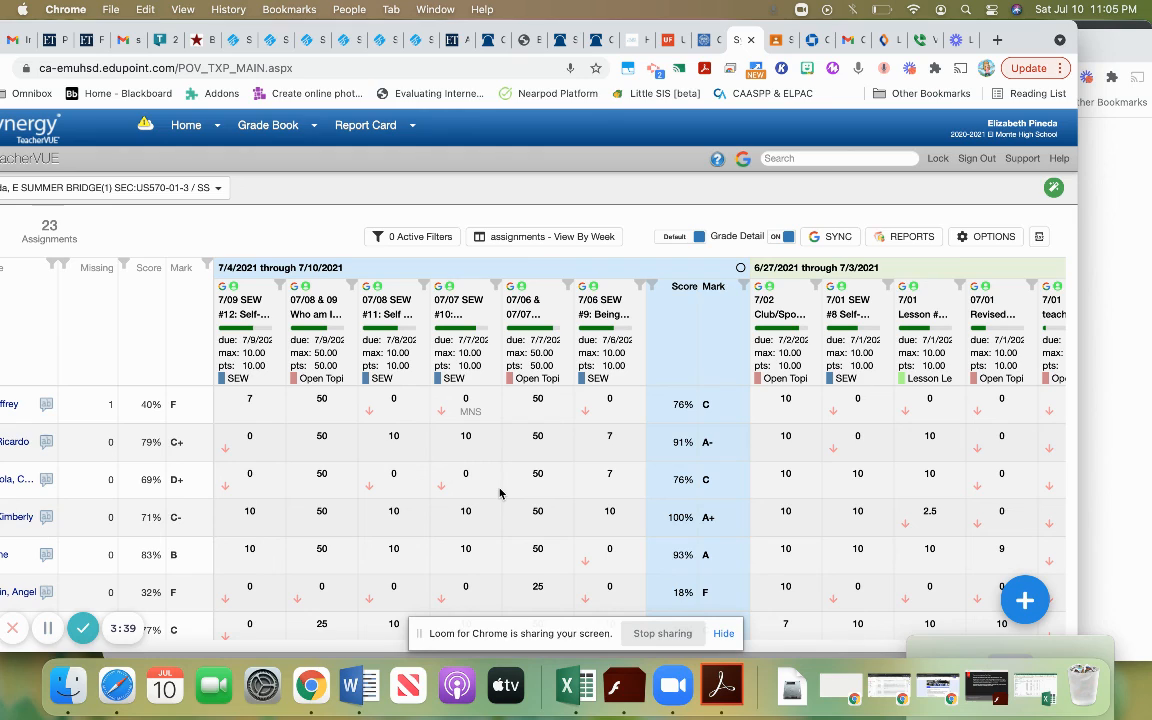
{"action": "mouse_move", "coordinate": [577, 200]}
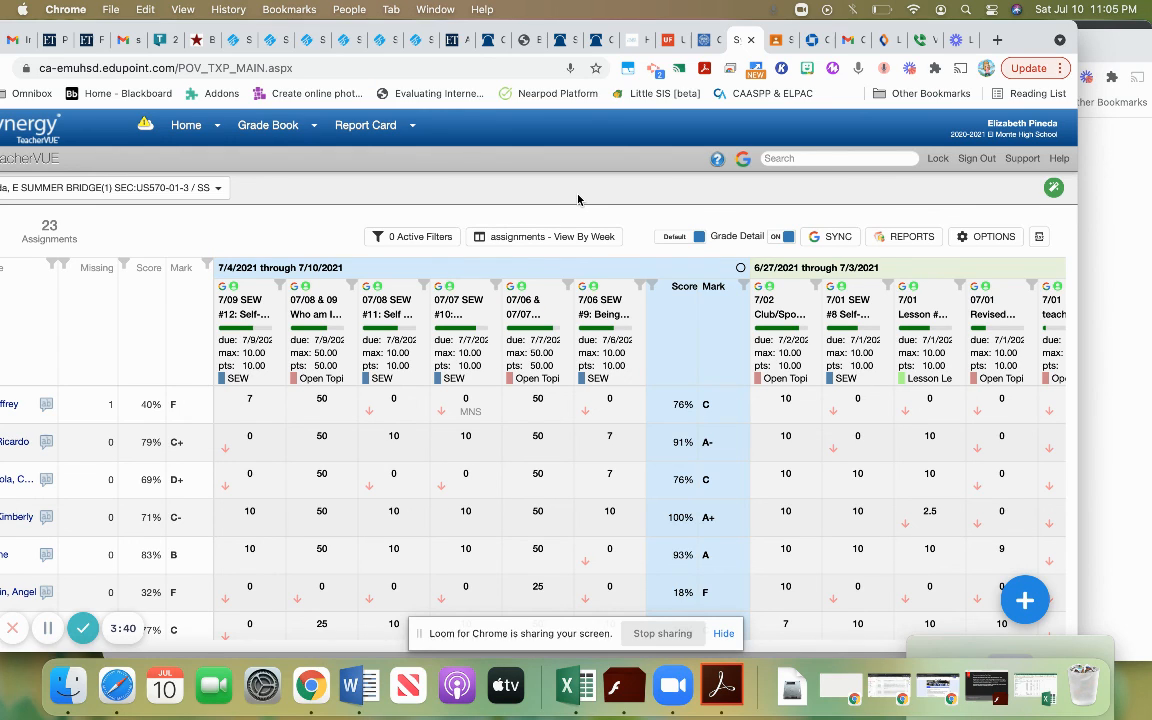